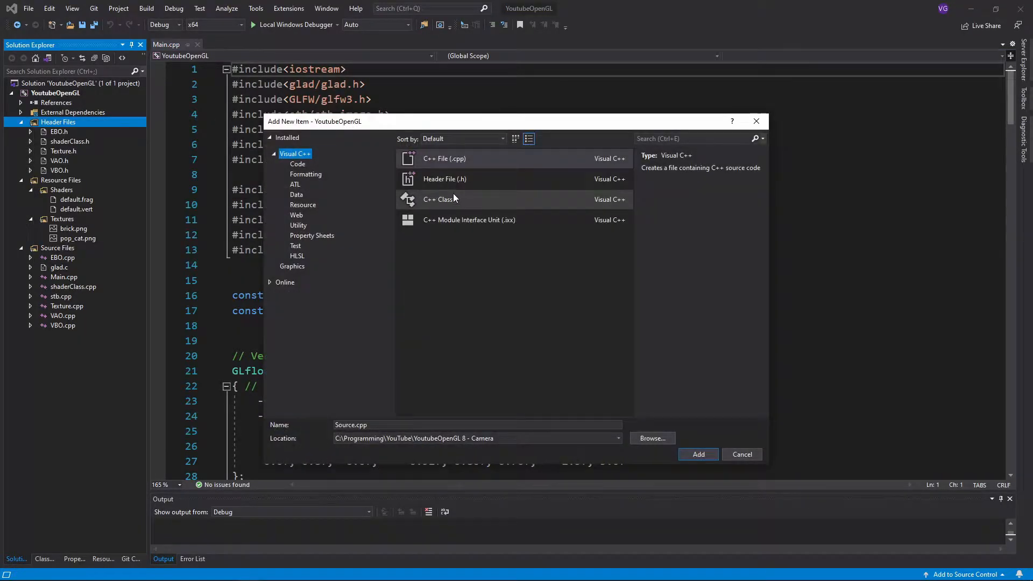
Create class Camera with glm::vec3 Position, Orientation and Up = vec3(0.0f, 1.0f, 0.0f) members.
{"action": "left_click", "coordinate": [444, 178]}
{"action": "type", "text": "cla"}
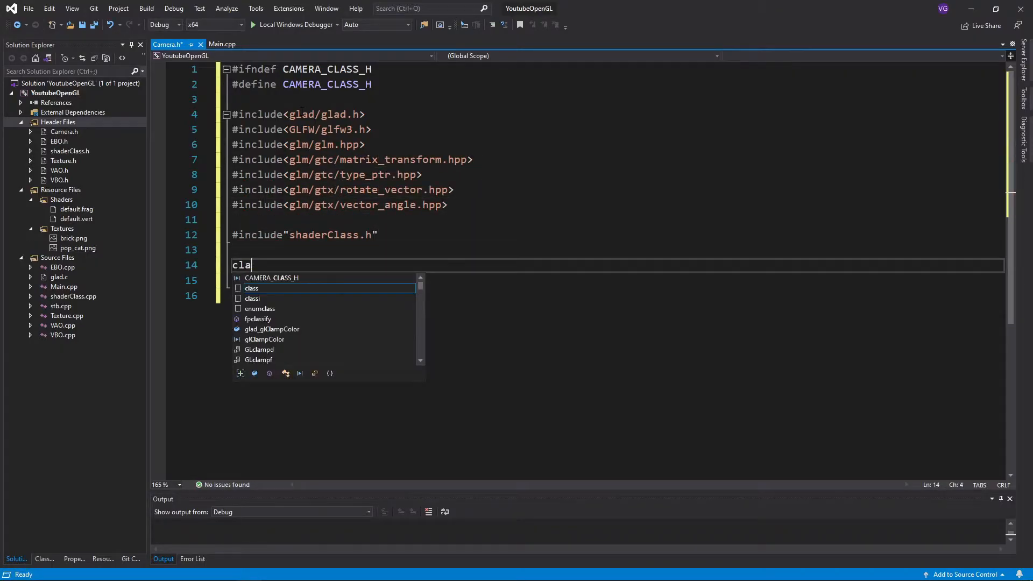
{"action": "type", "text": "ss Camera"}
{"action": "left_click", "coordinate": [616, 295]}
{"action": "type", "text": "public:"}
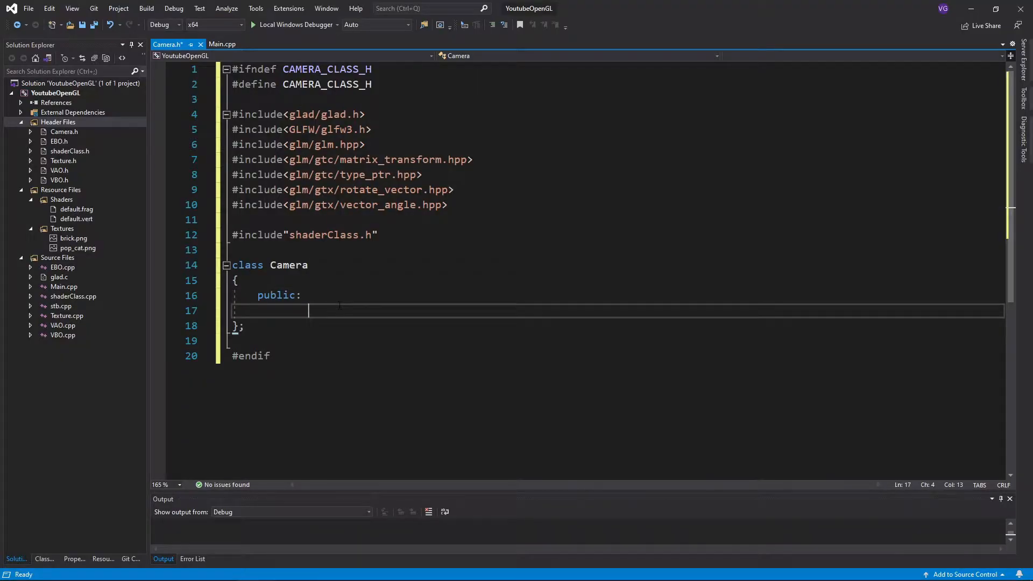
{"action": "type", "text": "glm::vec3 Position;"}
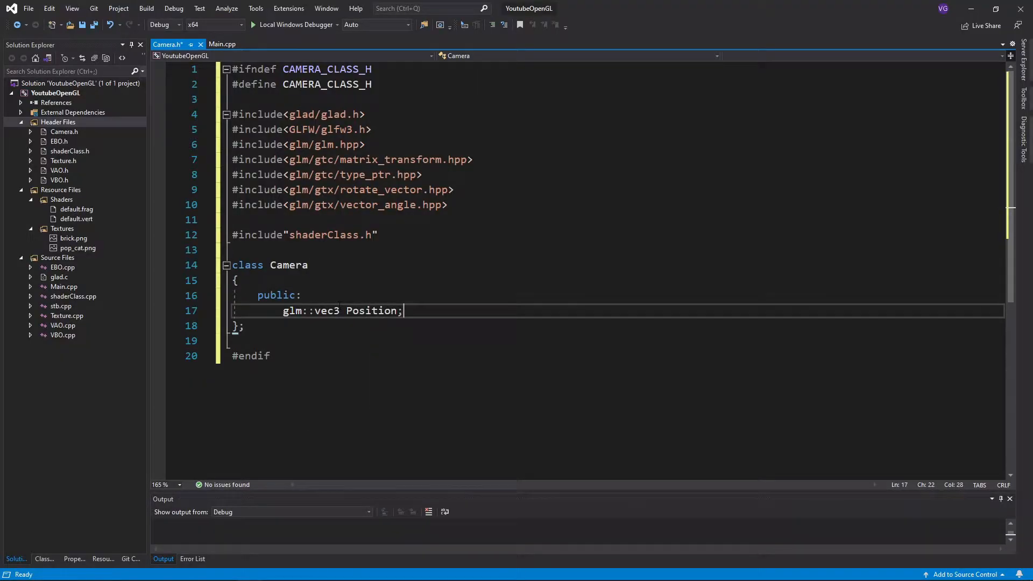
{"action": "type", "text": "glm::vec3 Orientation = glm::vec3(0.0f, 0.0f, -"}
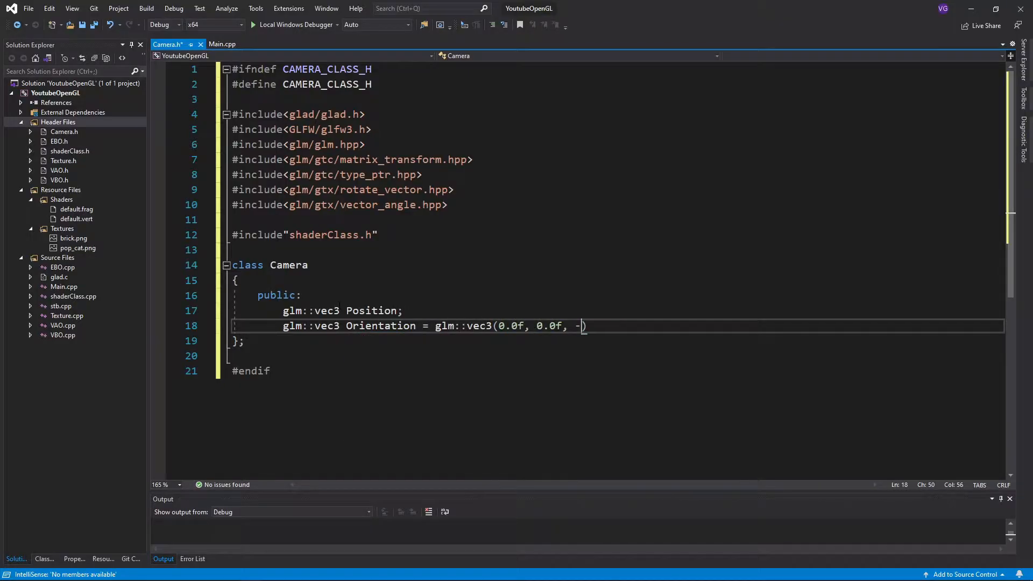
{"action": "type", "text": "1.0f);"}
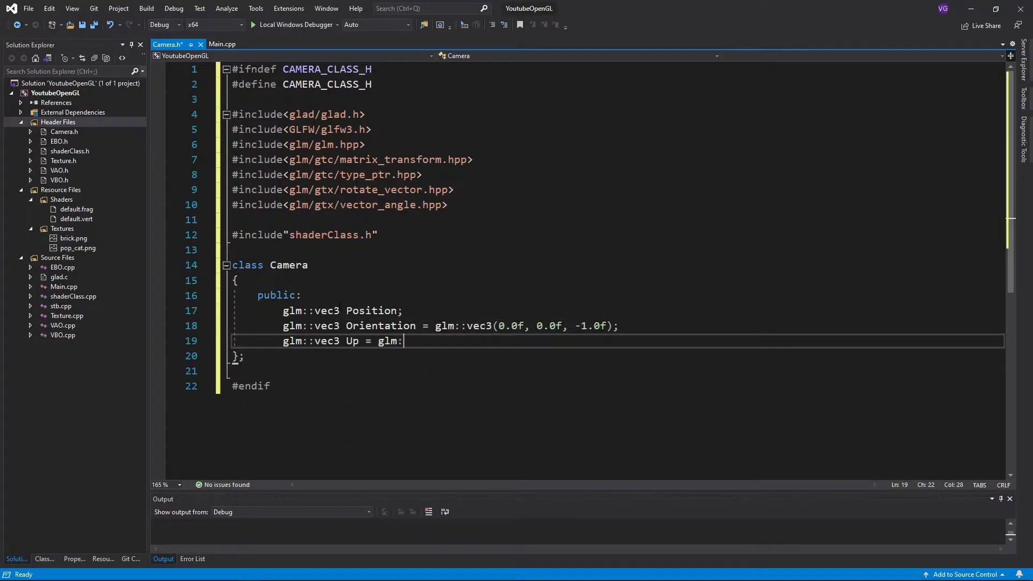
{"action": "type", "text": "vec3(0.0f, 1.0f, 0.0f);"}
{"action": "type", "text": "int width"}
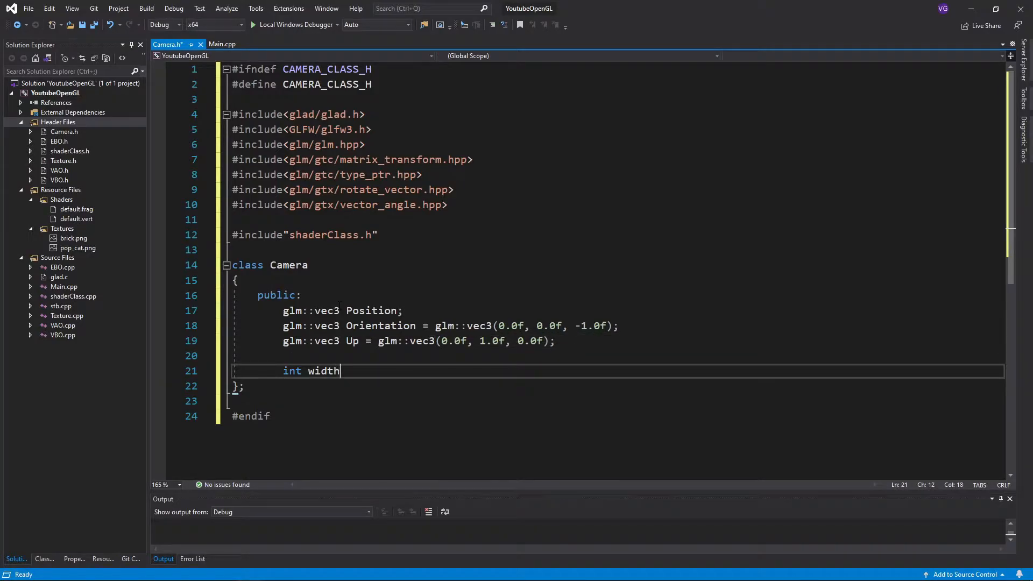
{"action": "type", "text": ";"}
{"action": "type", "text": "float"}
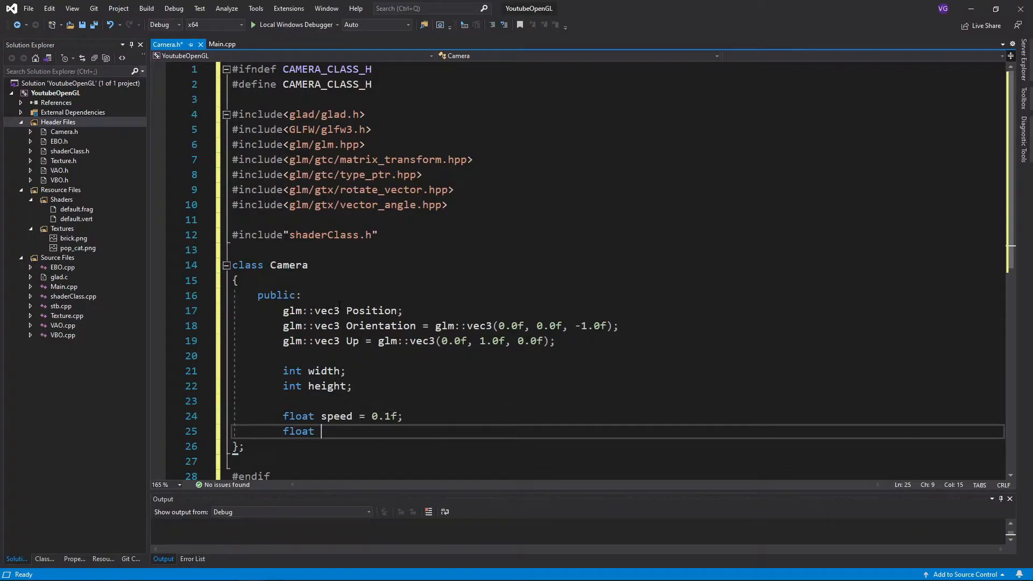
Declare sensitivity, the Camera(int width, int height, glm::vec3 position) constructor and void Matrix(float FOV...).
{"action": "type", "text": "sensitivity = 100.0f;"}
{"action": "type", "text": "Camera"}
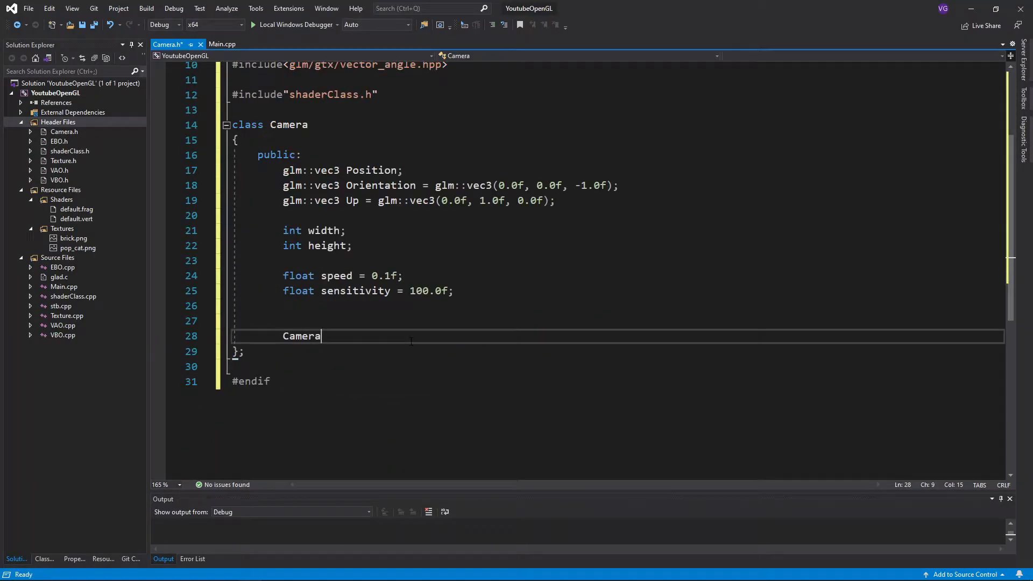
{"action": "type", "text": "(int width, int height, glm::vec3 position);"}
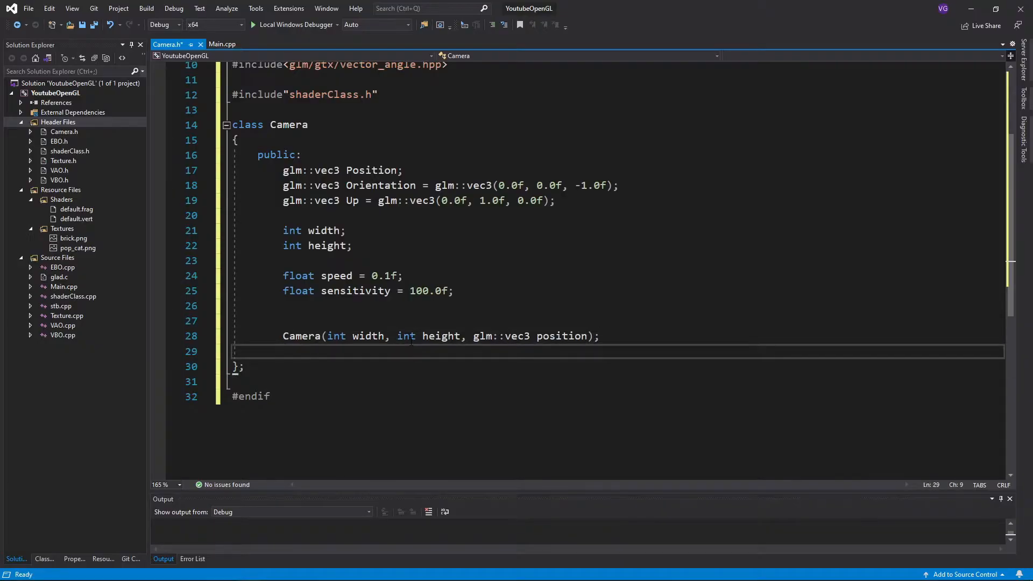
{"action": "type", "text": "void Matri"}
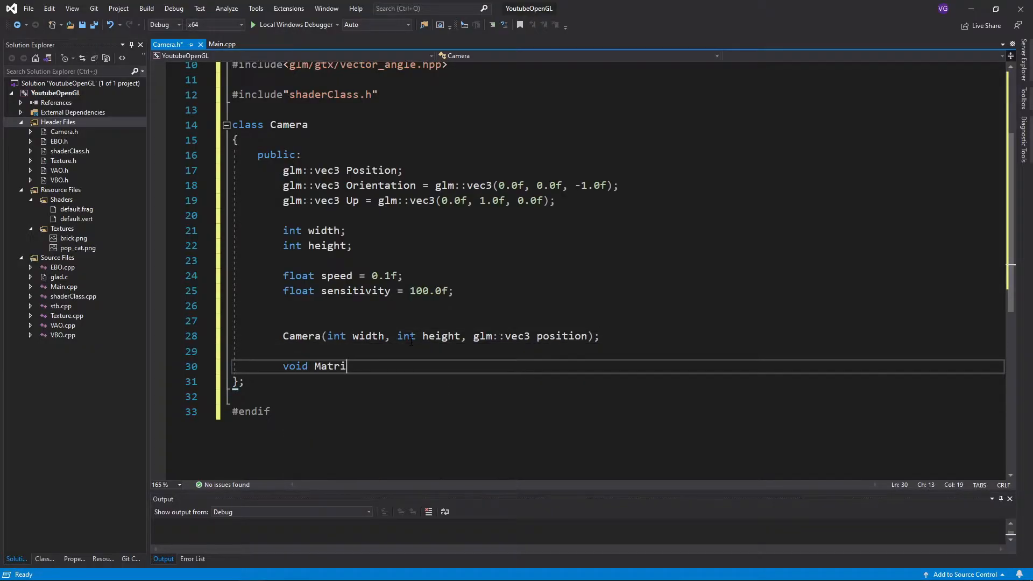
{"action": "type", "text": "x(float FOV)"}
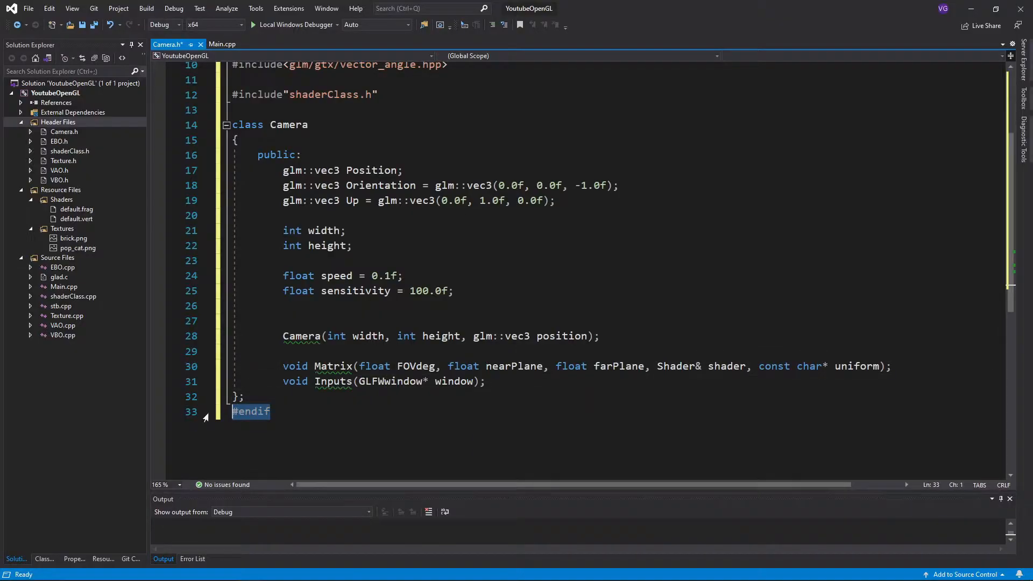
Add Camera.cpp to Source Files including "Camera.h" and bring over the constructor declaration.
{"action": "right_click", "coordinate": [58, 257]}
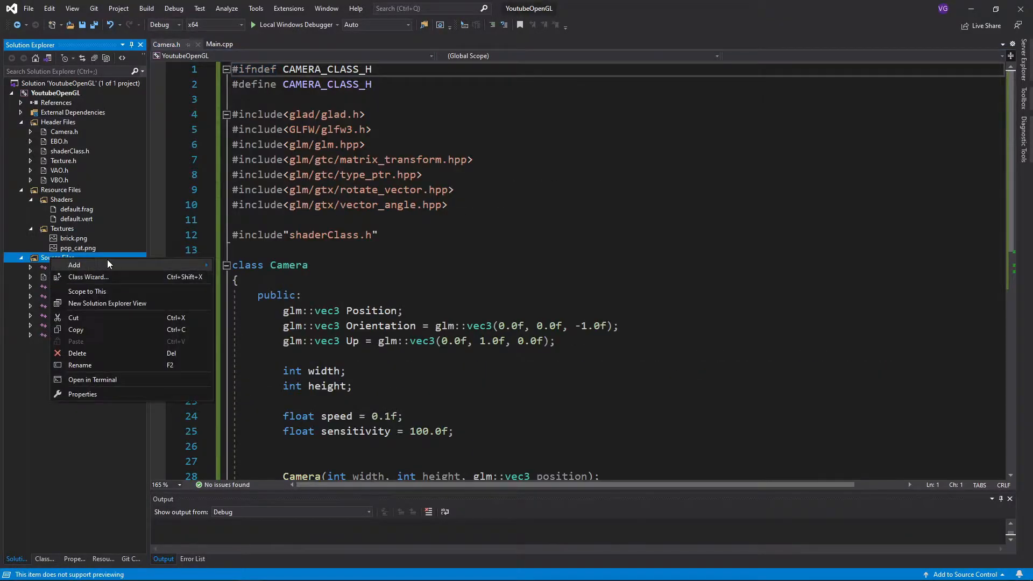
{"action": "left_click", "coordinate": [74, 265]}
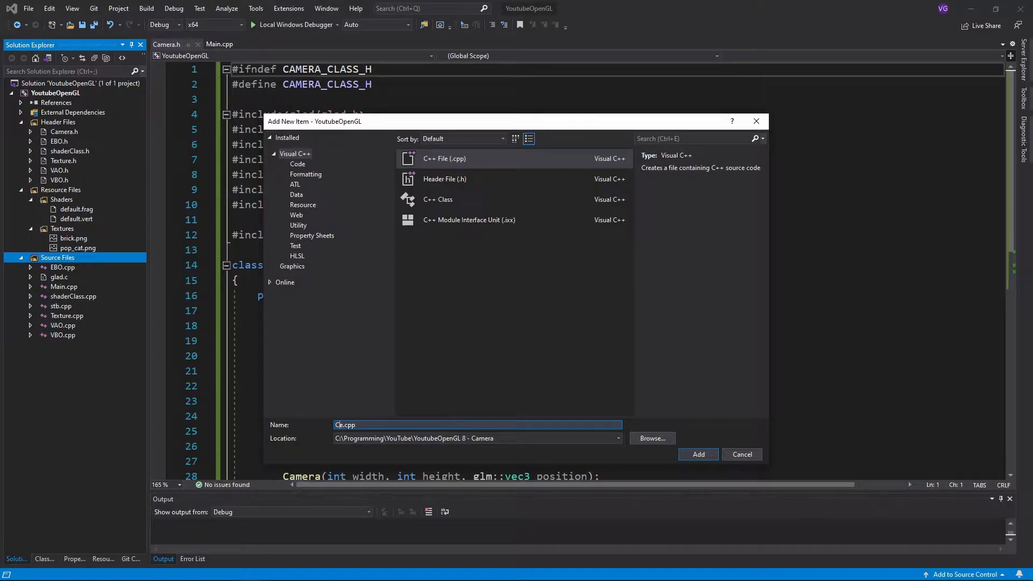
{"action": "left_click", "coordinate": [697, 454]}
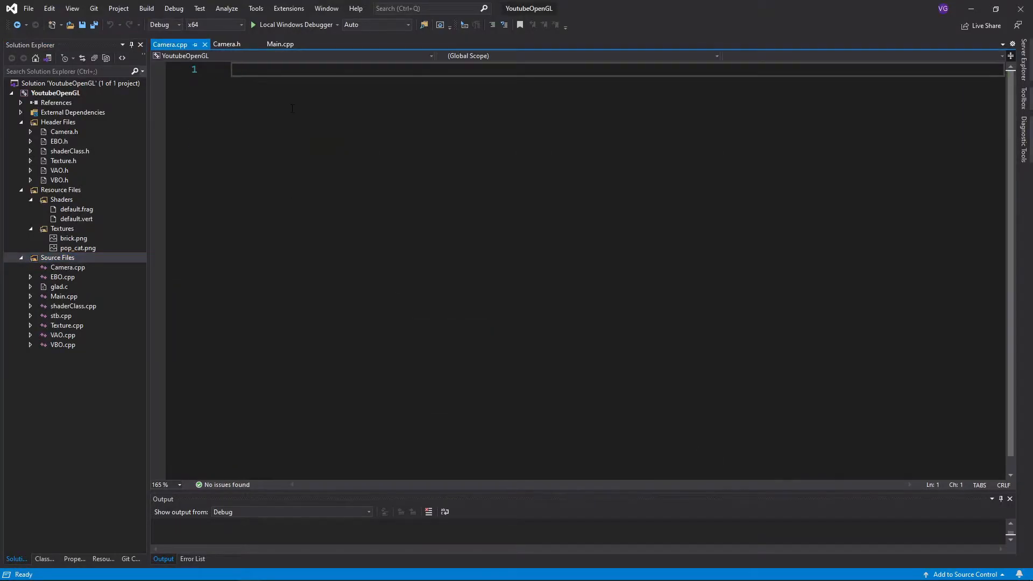
{"action": "type", "text": "#include\"Camera.h\""}
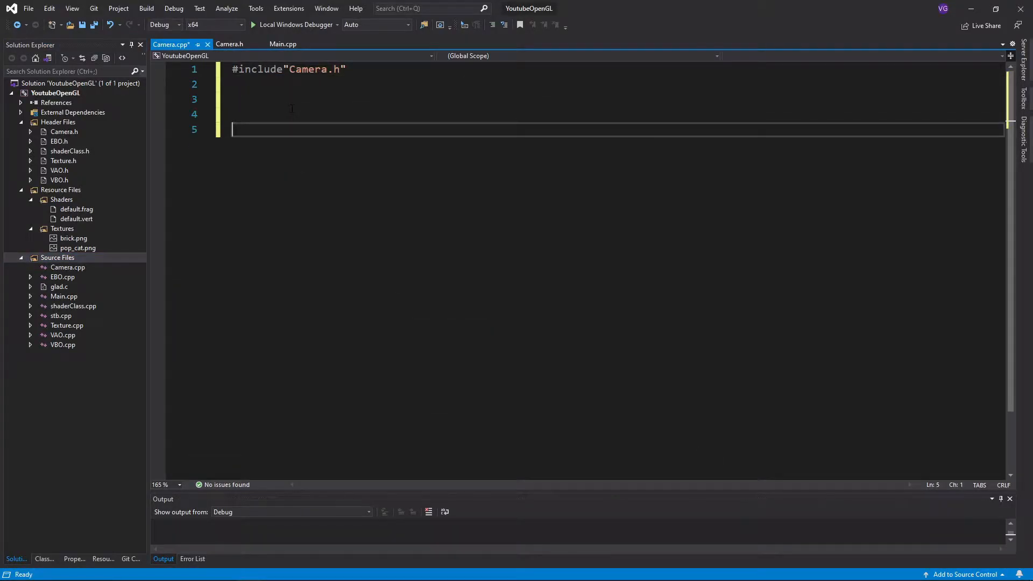
{"action": "left_click", "coordinate": [229, 44]}
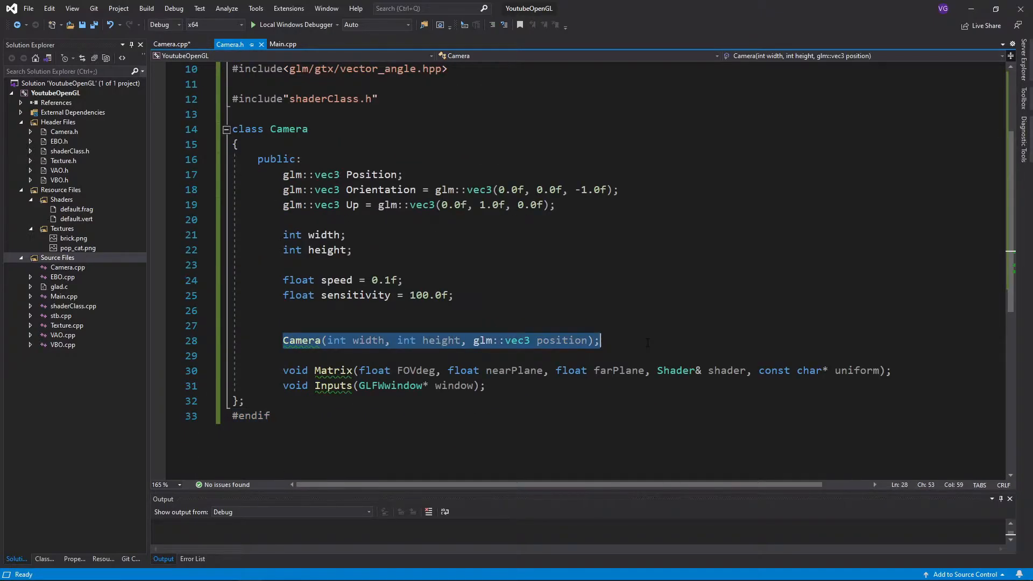
{"action": "left_click", "coordinate": [181, 45]}
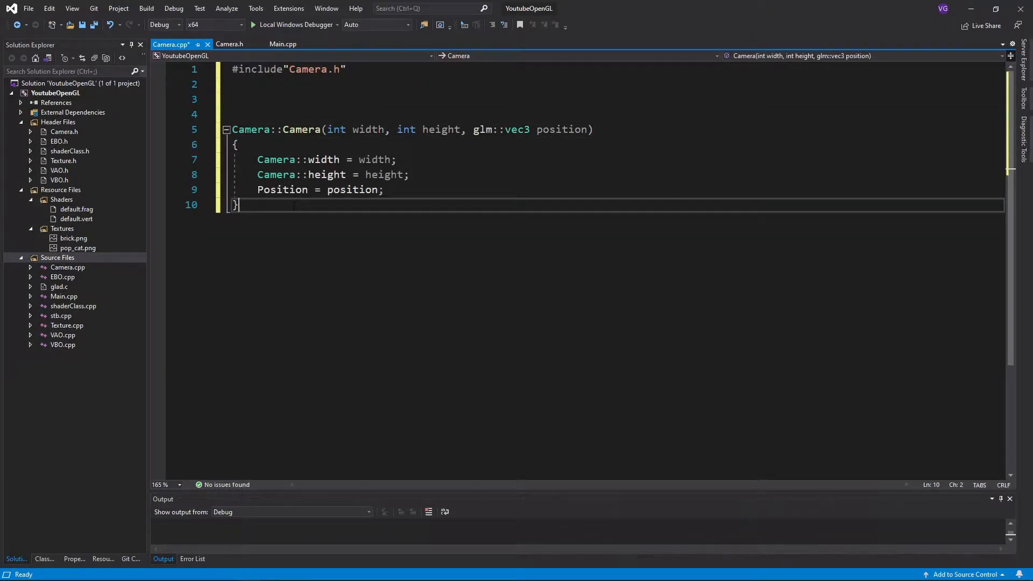
Define Camera::Matrix building lookAt and perspective(radians(FOVdeg)) matrices and uploading via glUniformMatrix4fv.
{"action": "type", "text": "void Camera::Matrix(float FOVdeg, float nearPlane, float farPlane, Shader& shader, const char* uniform)"}
{"action": "type", "text": "view = glm::"}
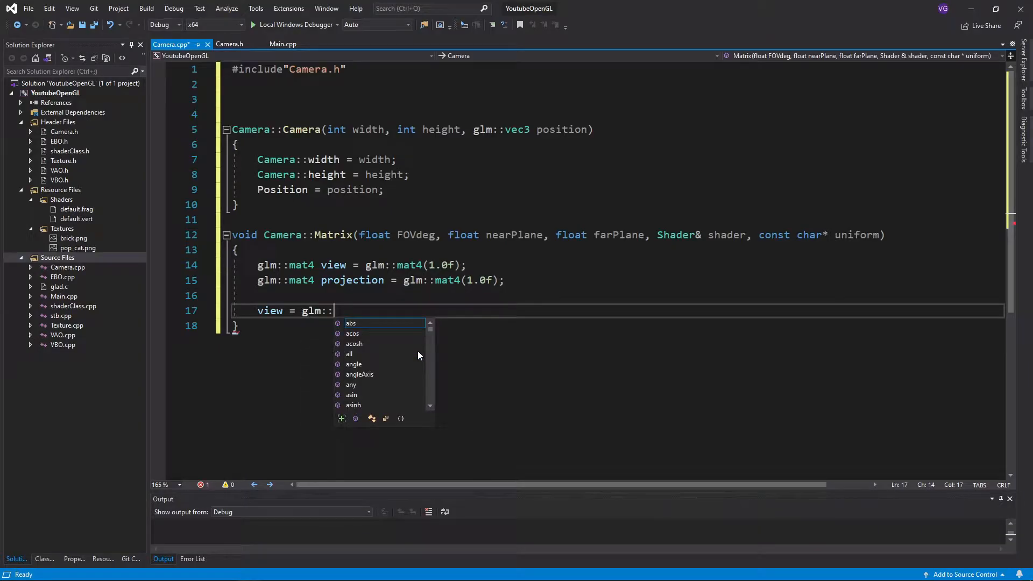
{"action": "type", "text": "quatLookAt("}
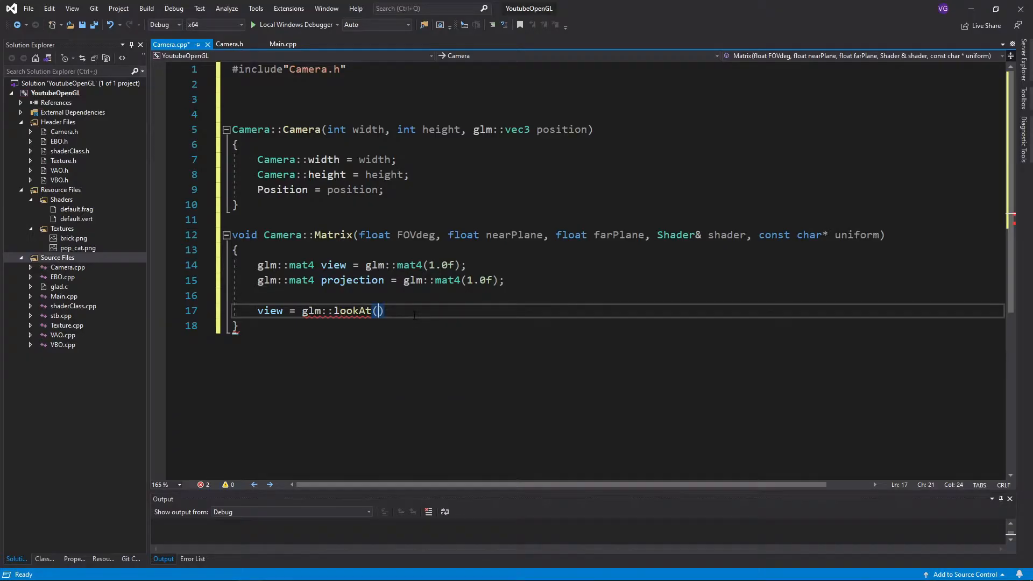
{"action": "type", "text": "Posi"}
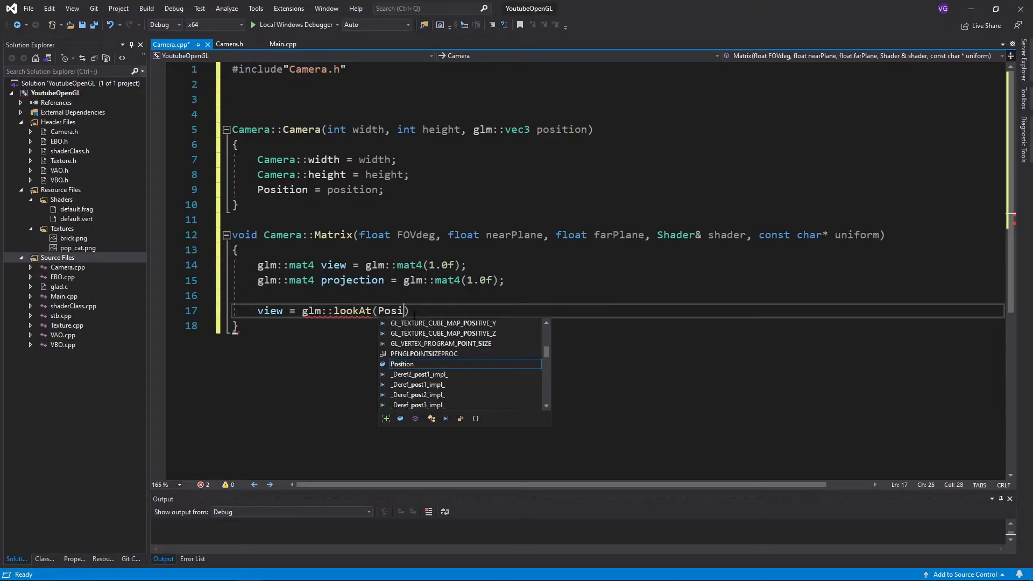
{"action": "type", "text": "tion, Position + Orientation,"}
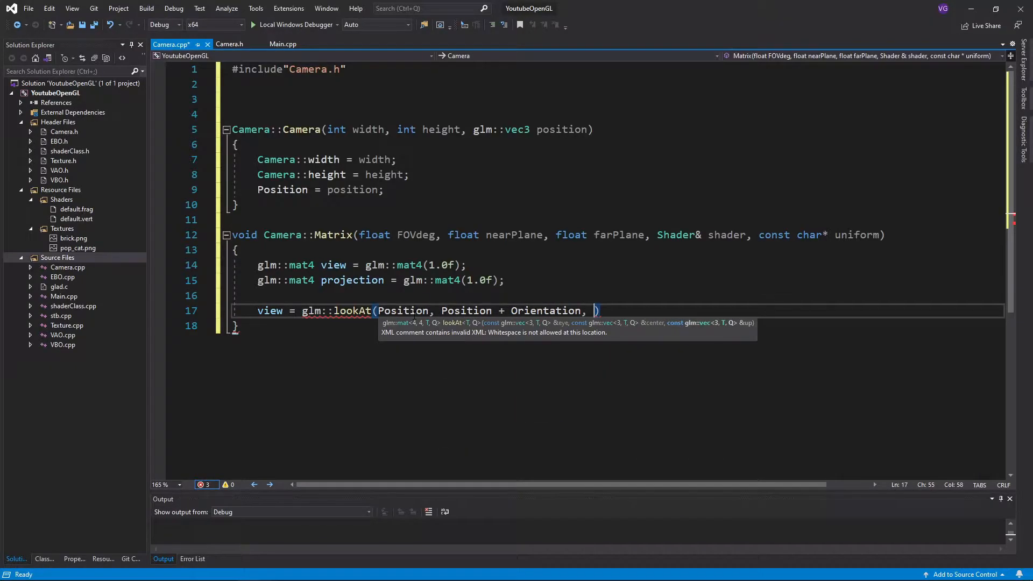
{"action": "type", "text": "Up)"}
{"action": "type", "text": "projection = glm::perspe"}
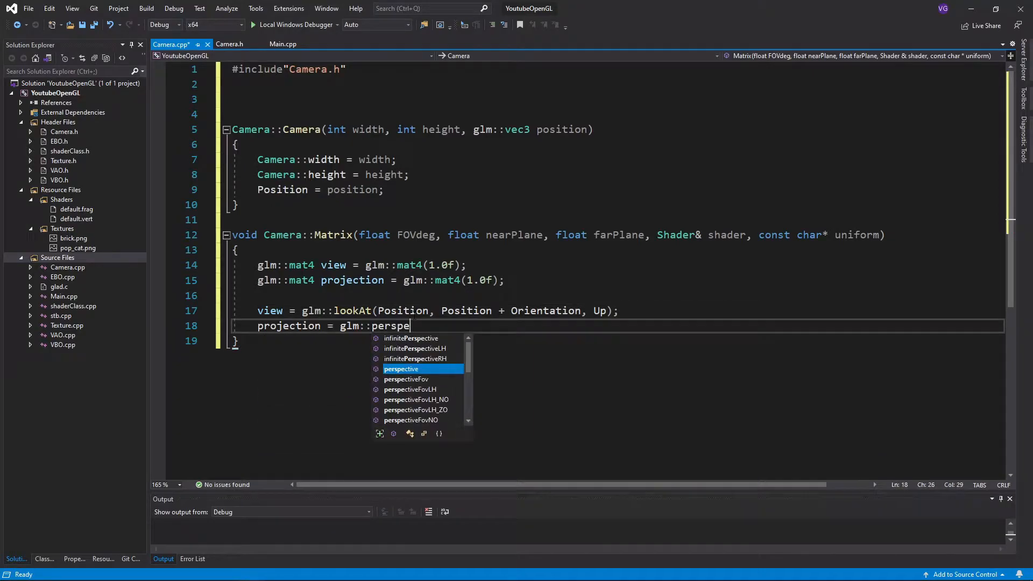
{"action": "type", "text": "ctive(glm::radians(FOVdeg), (float))"}
{"action": "type", "text": "glUniformMatrix4"}
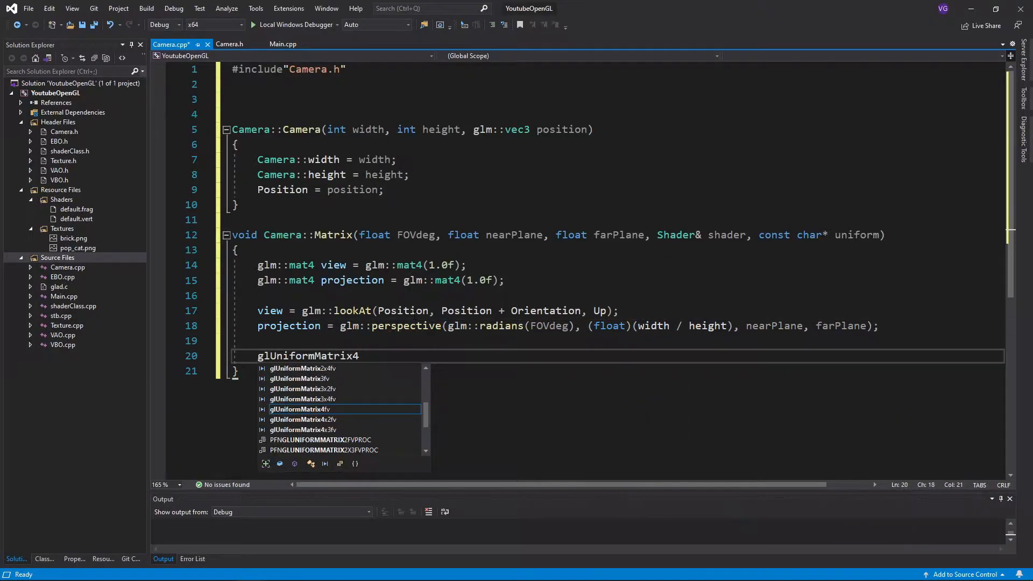
{"action": "type", "text": "fv(glGetUniformLocation(shader.ID, uniform), 1, GL_FALSE, glm::)"}
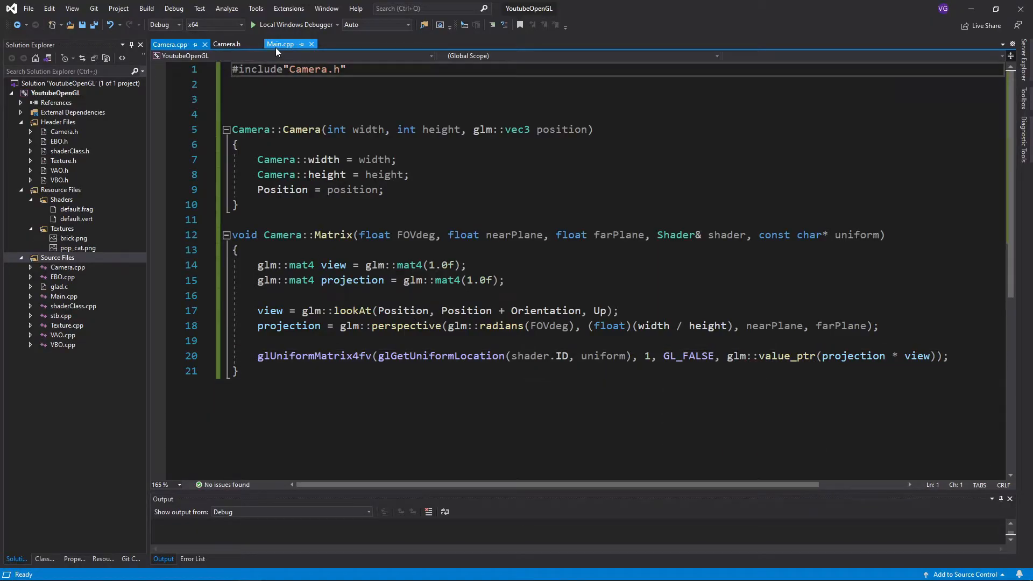
In Main.cpp construct Camera camera(width, height, glm::vec3(0.0f, 0...)) and begin the camera call.
{"action": "left_click", "coordinate": [284, 43]}
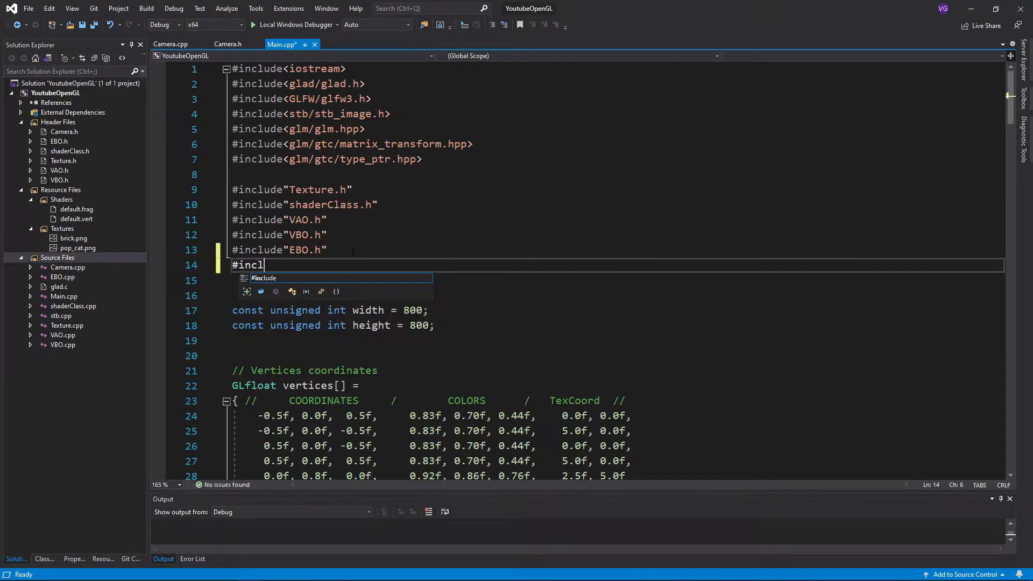
{"action": "scroll", "scroll_direction": "down", "scroll_amount": 3}
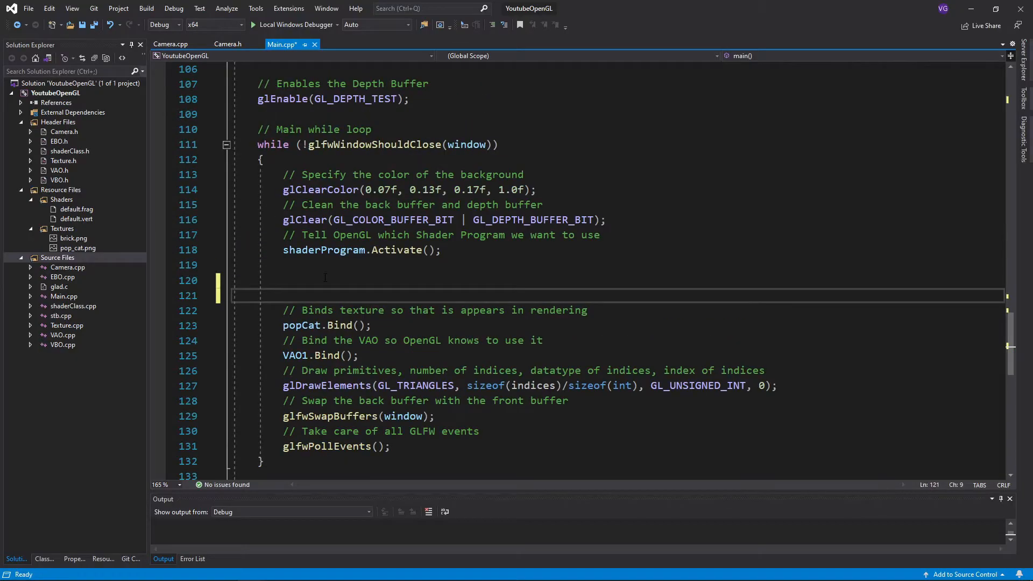
{"action": "type", "text": "Camer"}
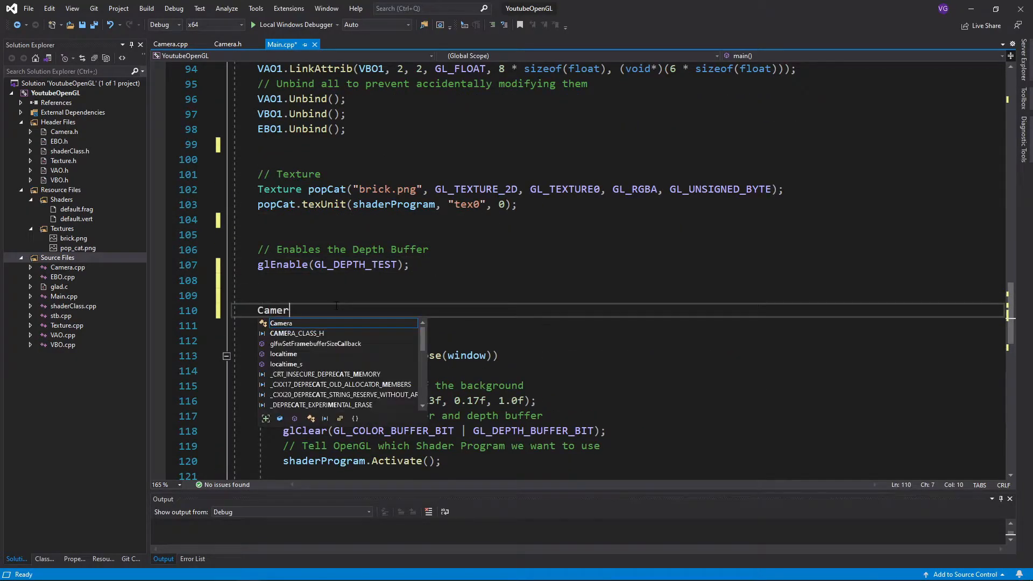
{"action": "type", "text": "a camera(width,"}
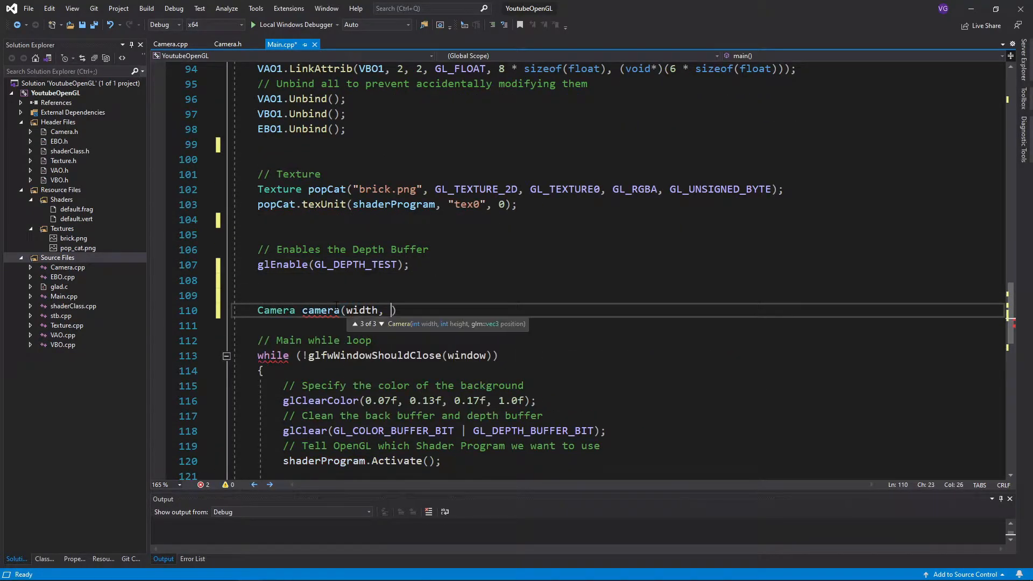
{"action": "type", "text": "height, glm::vec3"}
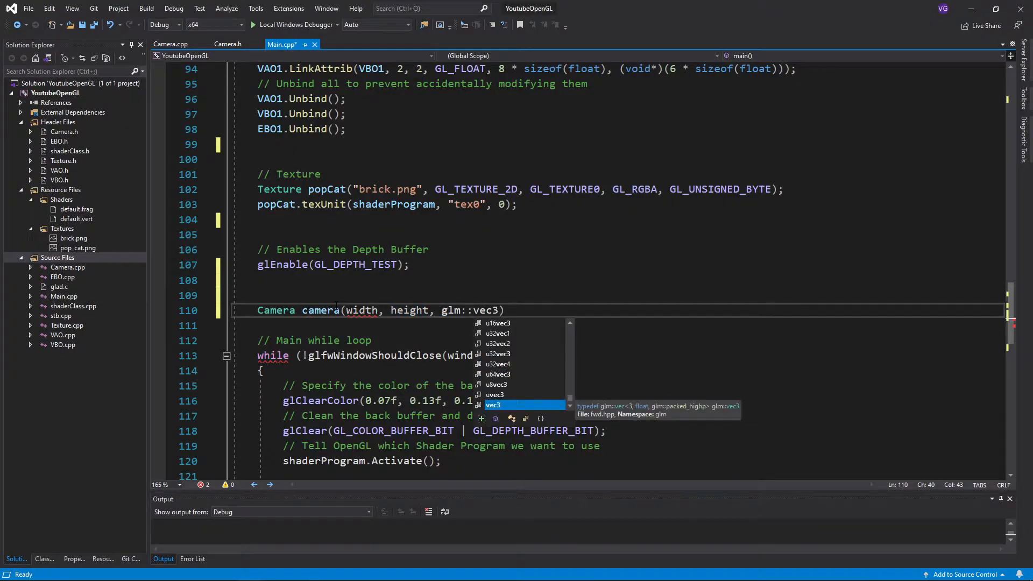
{"action": "type", "text": "(0.0f, 0.0f, 2.0f"}
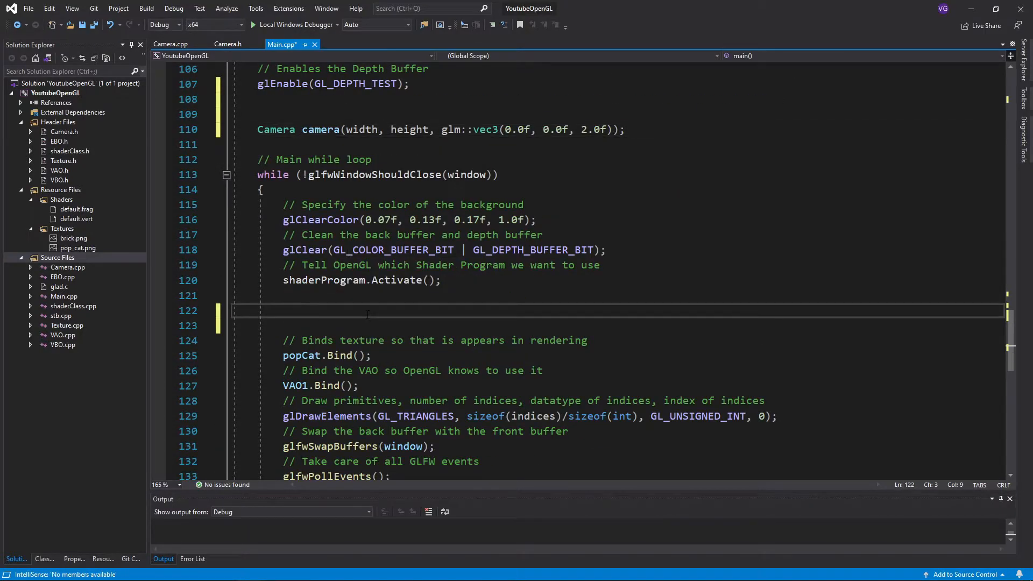
{"action": "type", "text": "camrea"}
{"action": "type", "text": "u"}
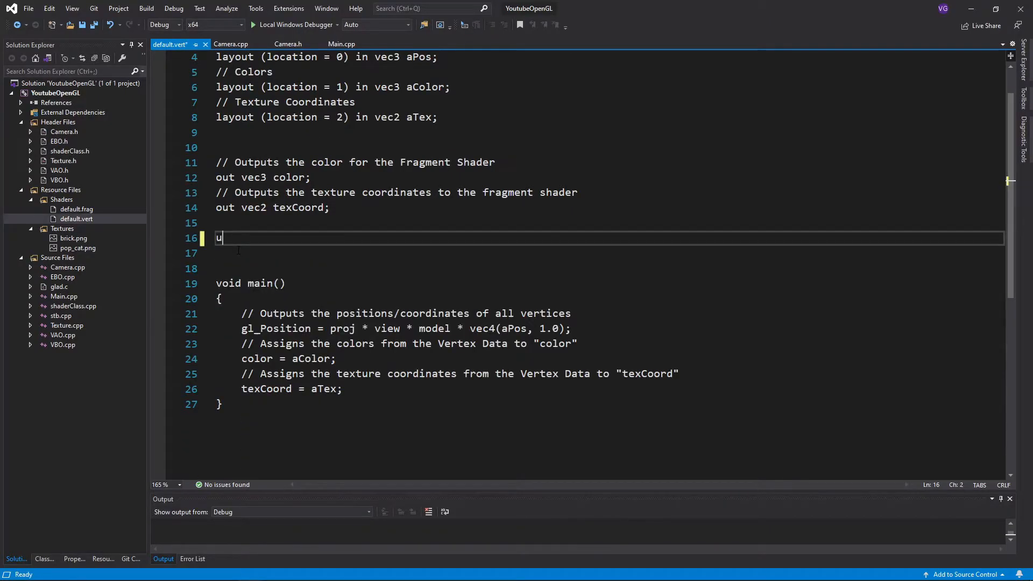
Add uniform mat4 camMatrix to default.vert, save, and run to confirm the brick pyramid renders.
{"action": "type", "text": "niform mat4"}
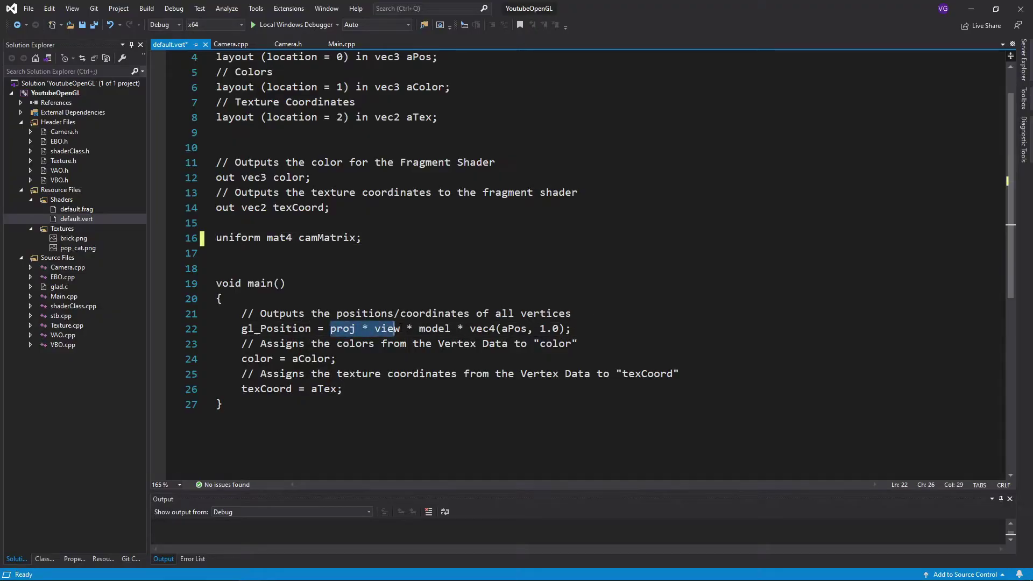
{"action": "type", "text": "camMatrix"}
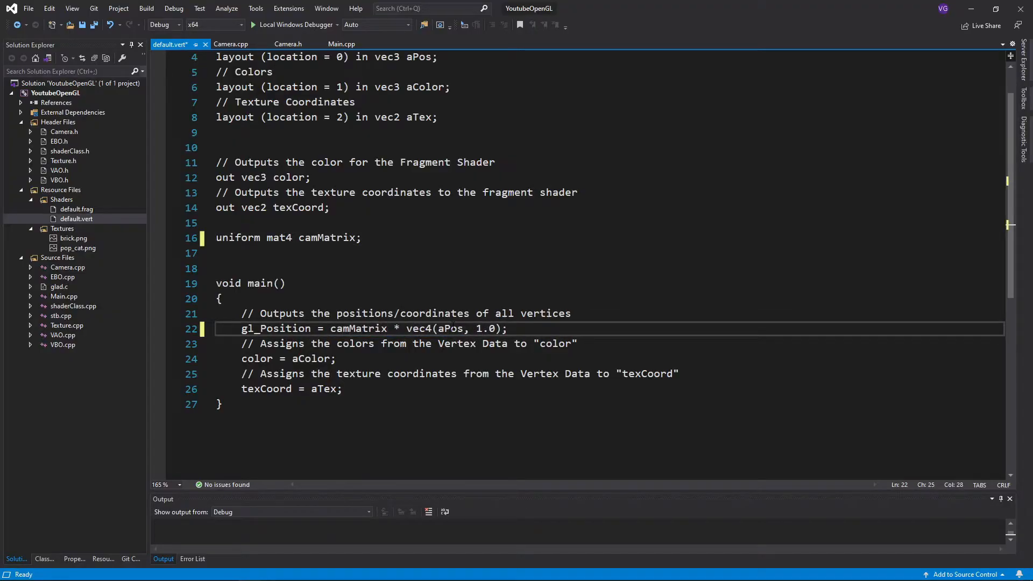
{"action": "key", "text": "Ctrl+S"}
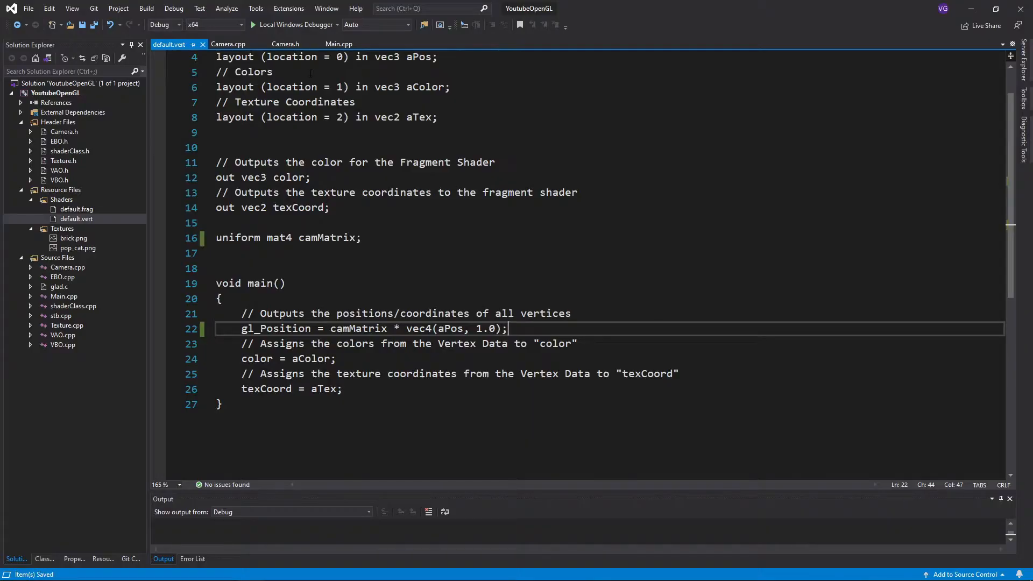
{"action": "left_click", "coordinate": [339, 43]}
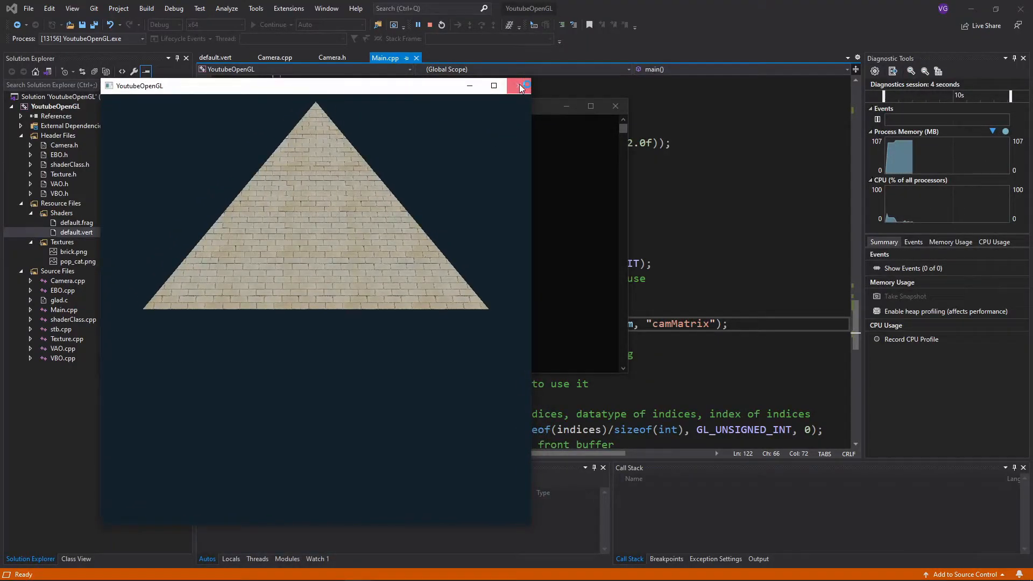
{"action": "left_click", "coordinate": [517, 86]}
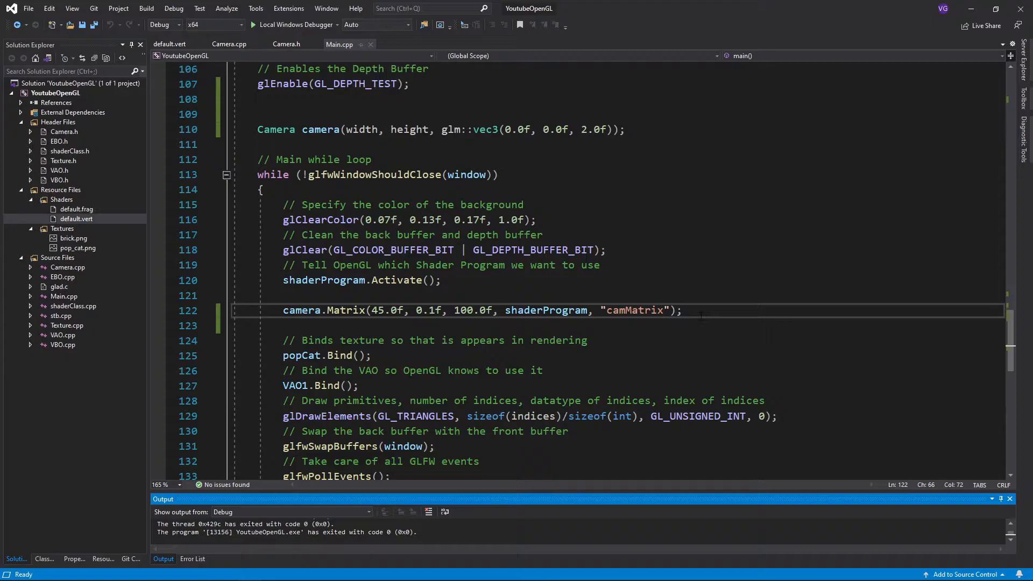
Start void Camera::Inputs(GLFWwindow* window) in Camera.cpp.
{"action": "left_click", "coordinate": [229, 44]}
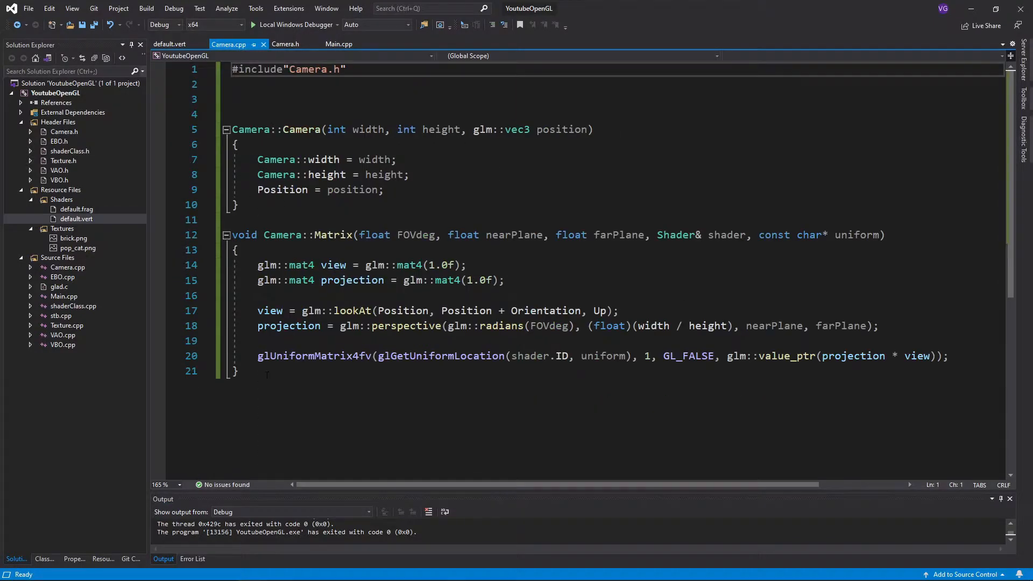
{"action": "type", "text": "void C"}
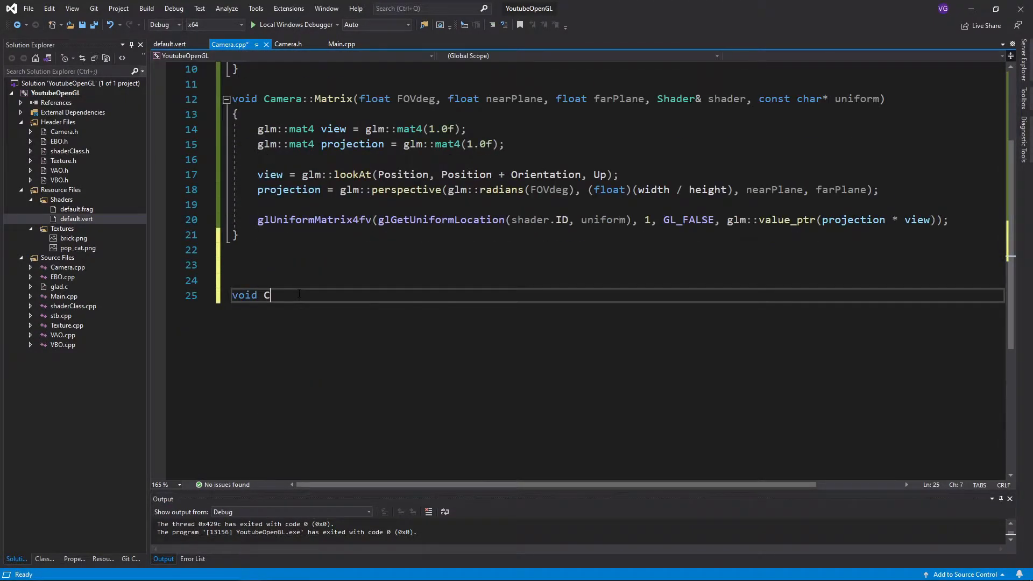
{"action": "type", "text": "amera::Inputs()"}
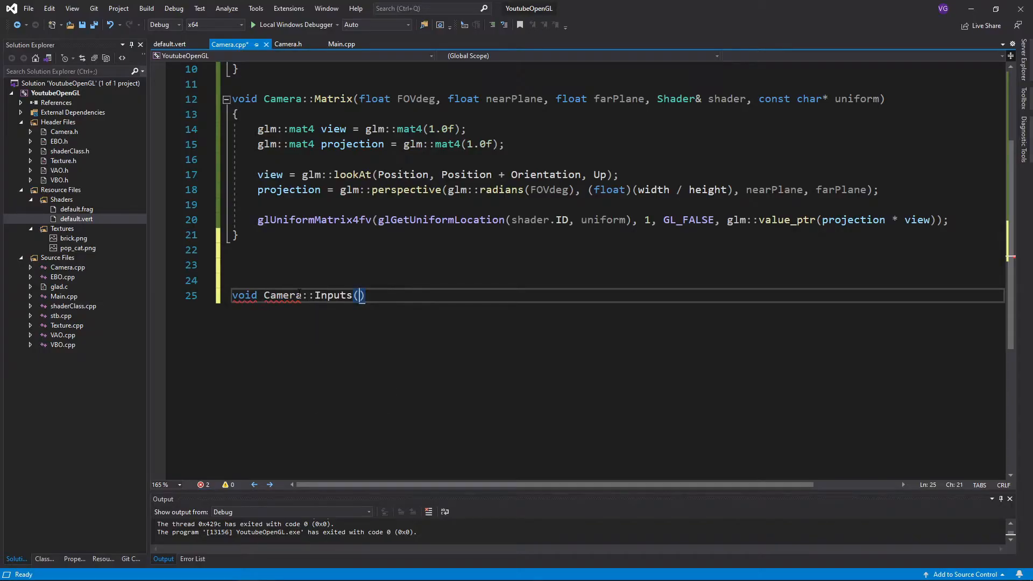
{"action": "type", "text": "GLFWwindow* window"}
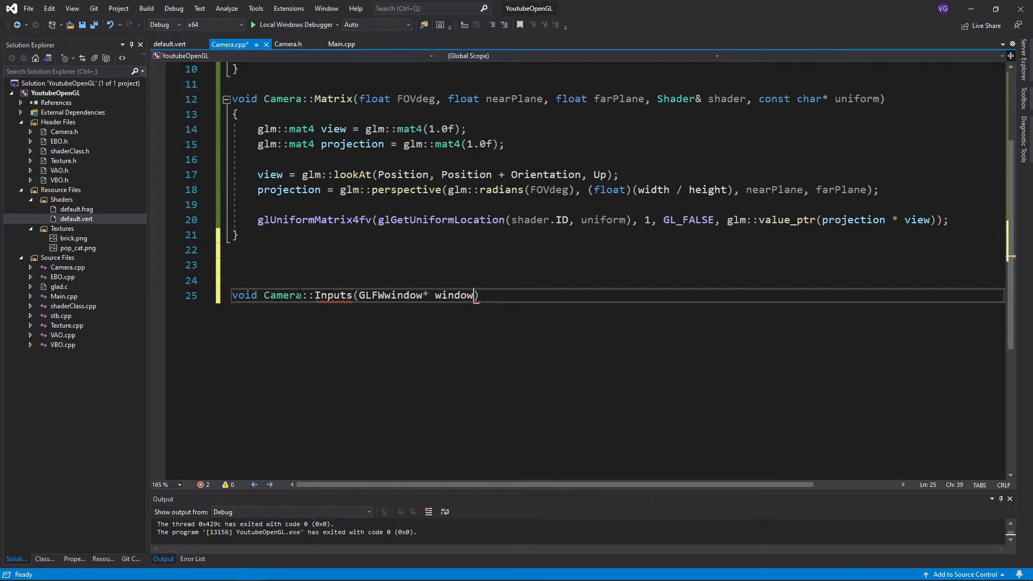
{"action": "type", "text": "{"}
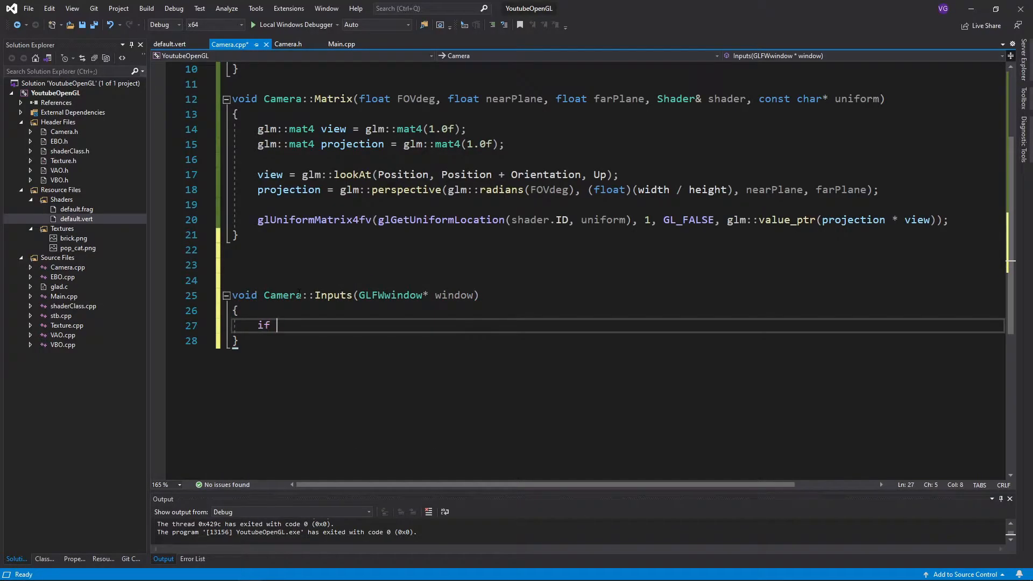
Add glfwGetKey press checks that move Position += speed * Orientation for the movement keys.
{"action": "type", "text": "(glfwG"}
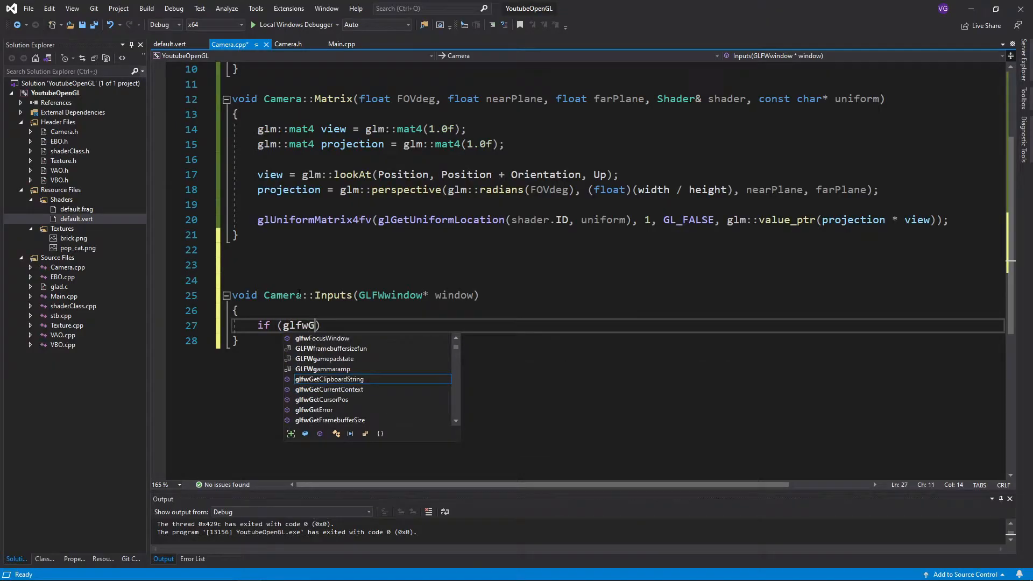
{"action": "type", "text": "etKey(window, GLFW_KEY_W"}
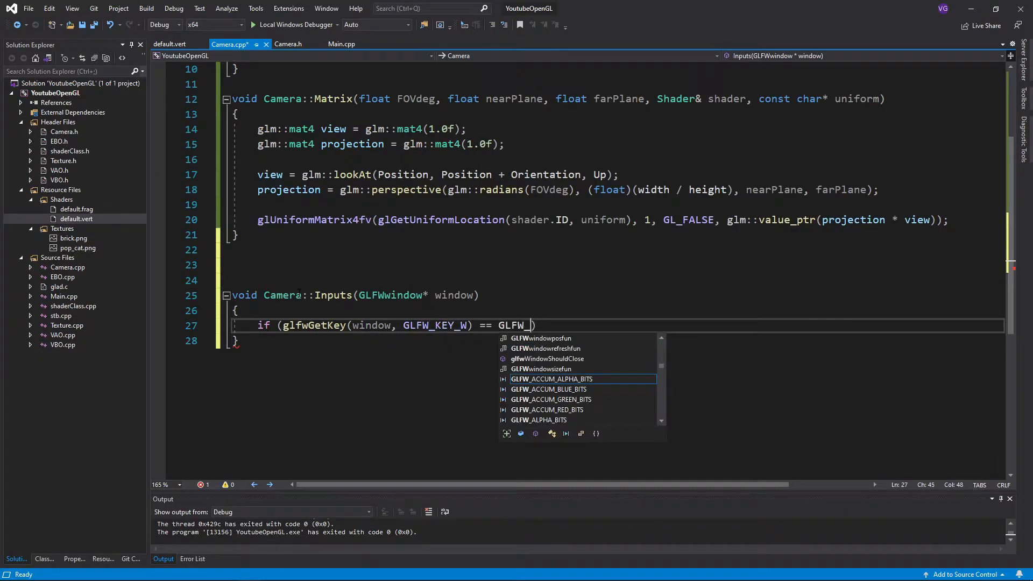
{"action": "type", "text": "PRESS)"}
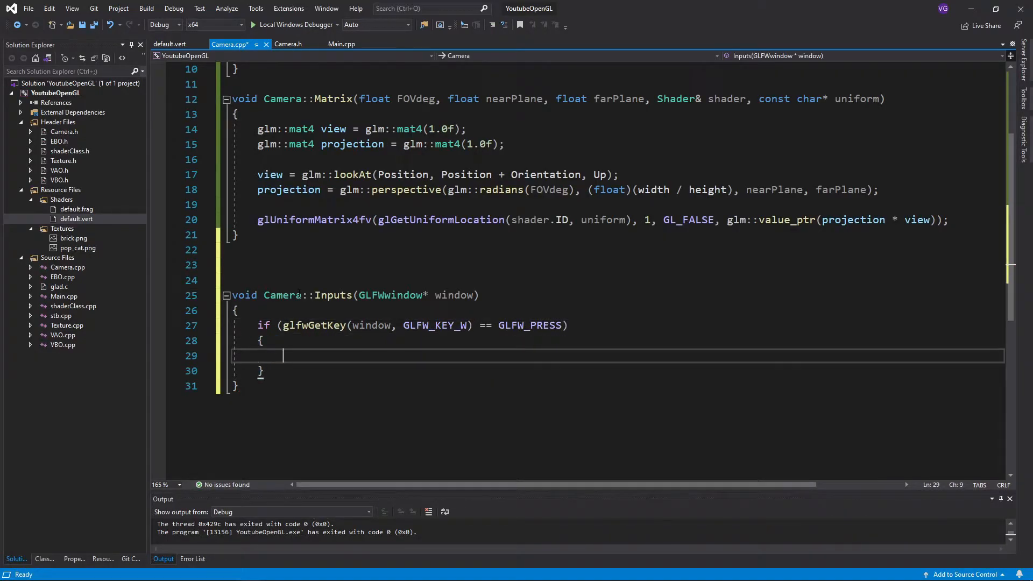
{"action": "type", "text": "Position += speed *"}
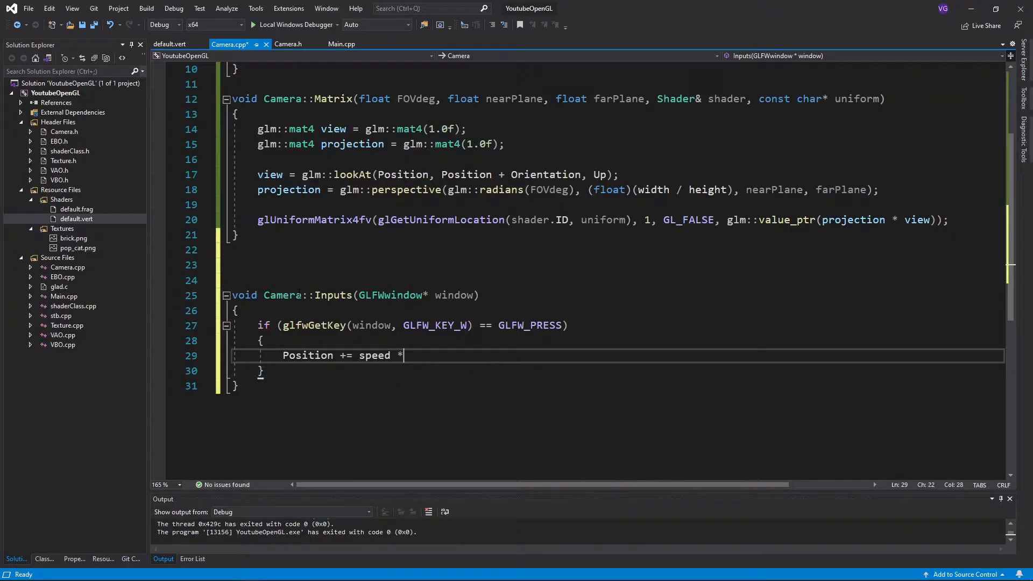
{"action": "type", "text": "Orientation;"}
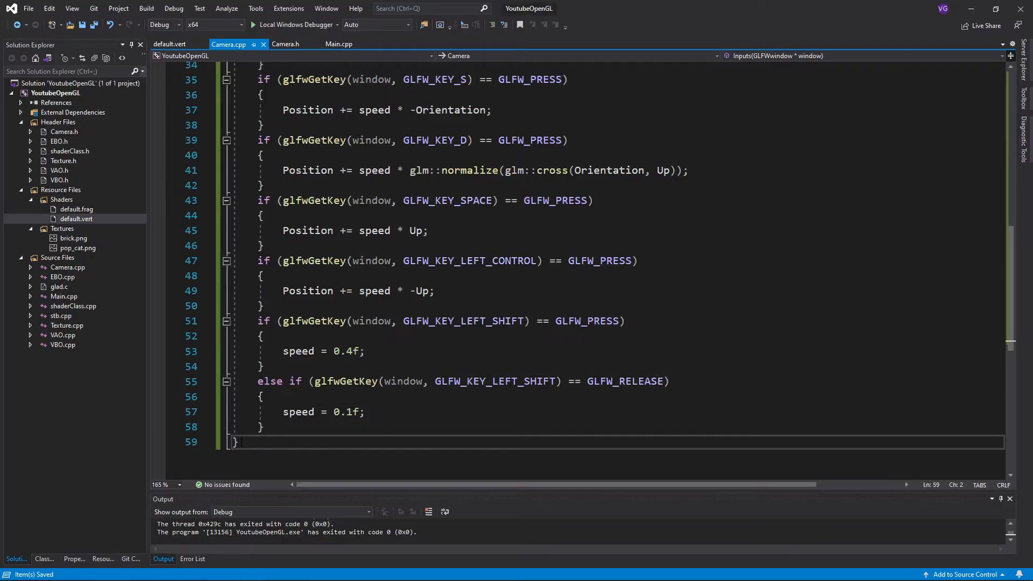
Call camera.Inputs(window) before camera.Matrix in Main.cpp and run the program.
{"action": "left_click", "coordinate": [339, 44]}
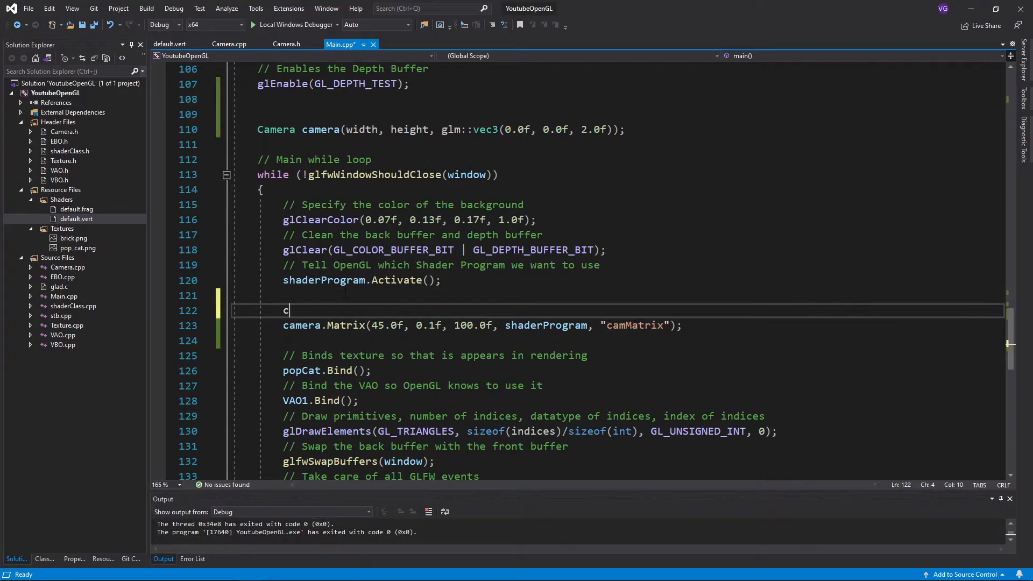
{"action": "type", "text": "amera.Inputs(window);"}
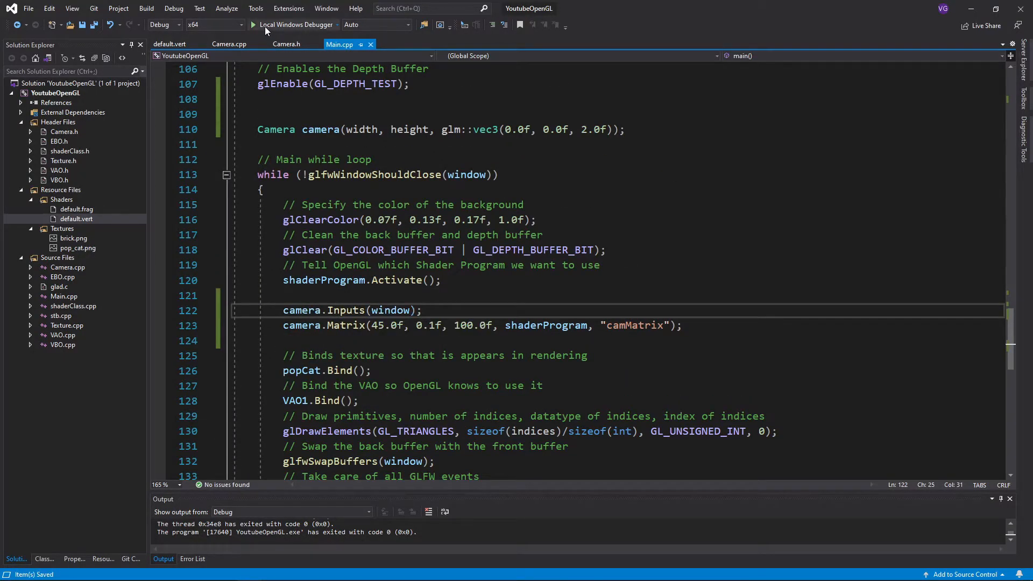
{"action": "left_click", "coordinate": [296, 25]}
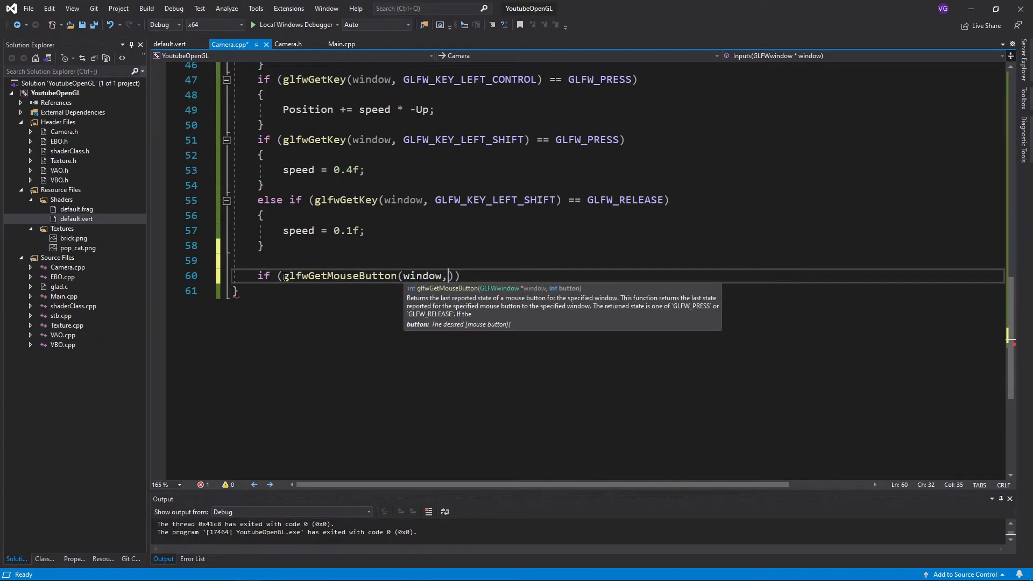
When GLFW_MOUSE_BUTTON_LEFT is pressed set GLFW_CURSOR to GLFW_CURSOR_HIDDEN.
{"action": "type", "text": "GLFW_MOUSE_BUTTON_LEFT) == GLFW_PRE"}
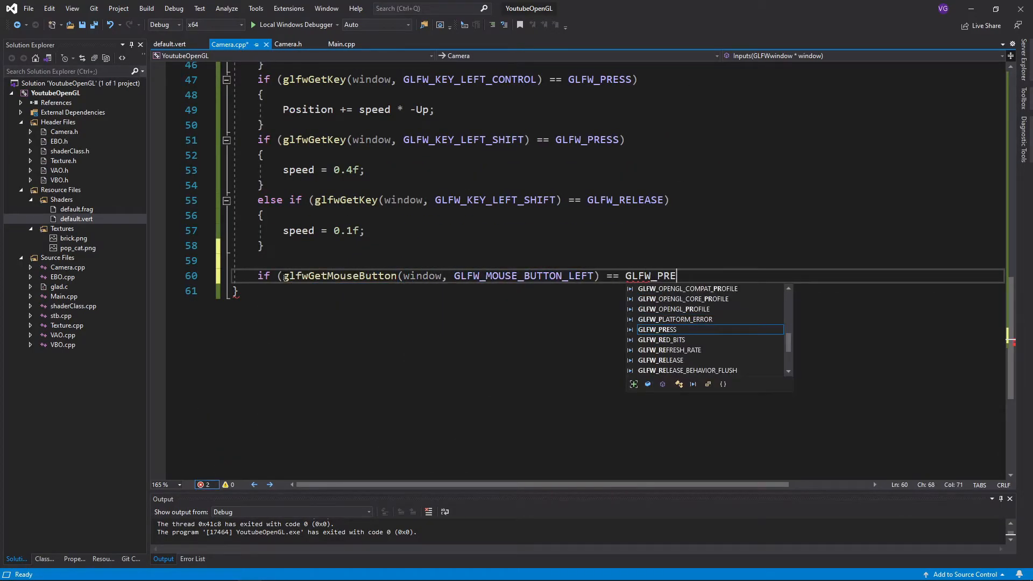
{"action": "type", "text": "SS){"}
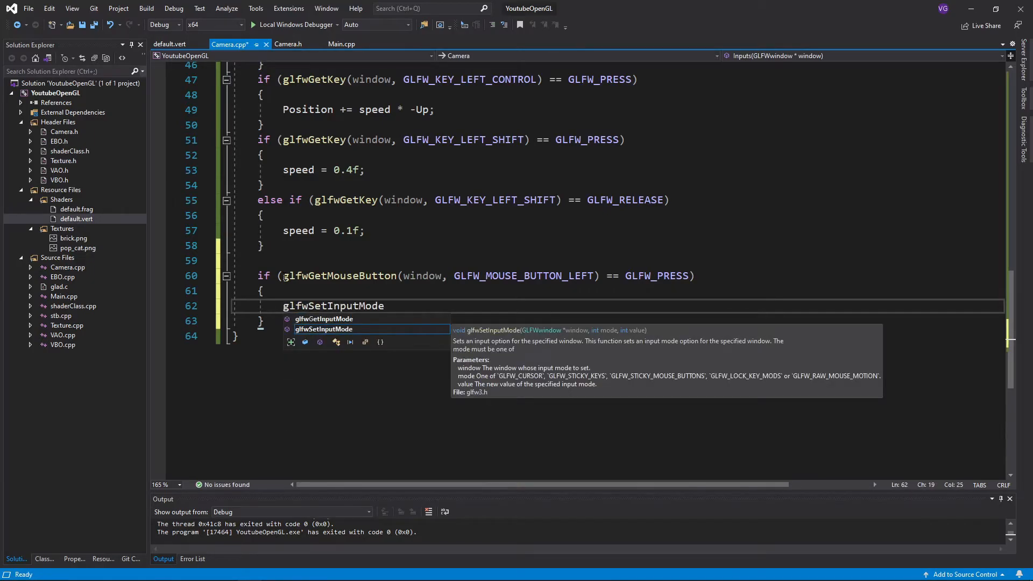
{"action": "type", "text": "(window, GLFW_CURSOR, GLFW_CURSOR_HIDDEN);"}
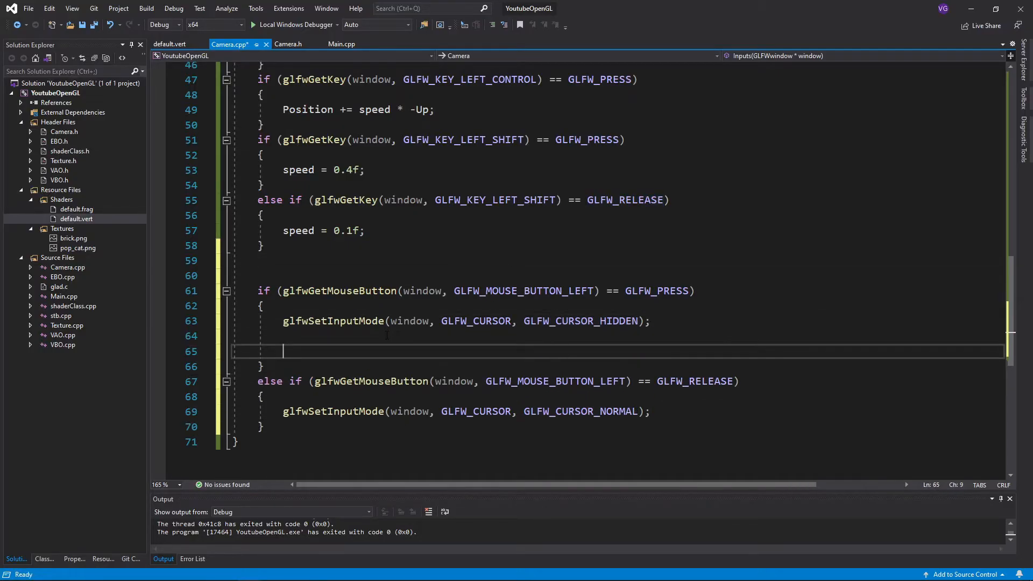
{"action": "key", "text": "Enter"}
{"action": "type", "text": "glfw"}
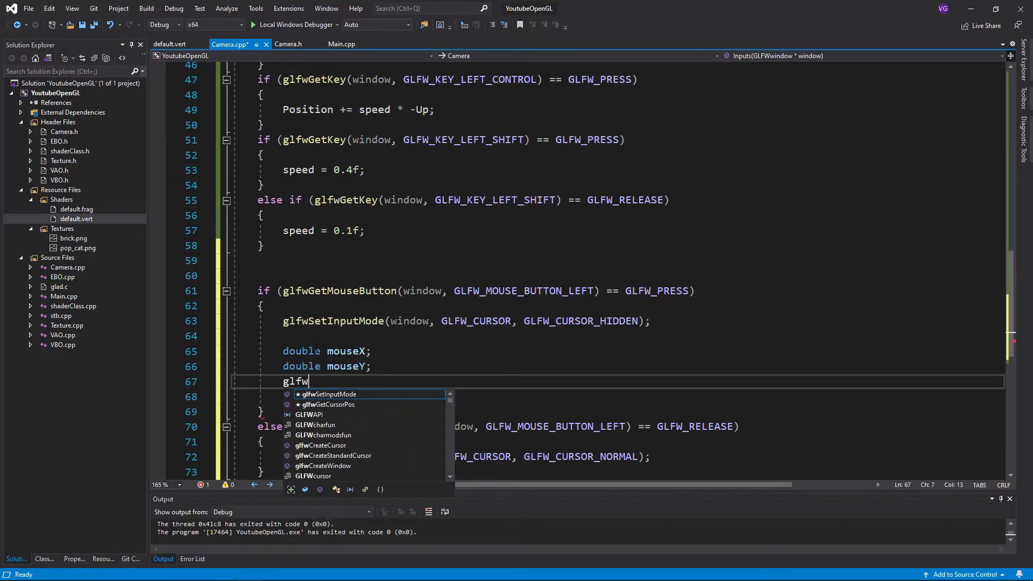
Read the cursor position with glfwGetCursorPos(window, &mouseX, &mouseY).
{"action": "type", "text": "GetCursorPos(window,"}
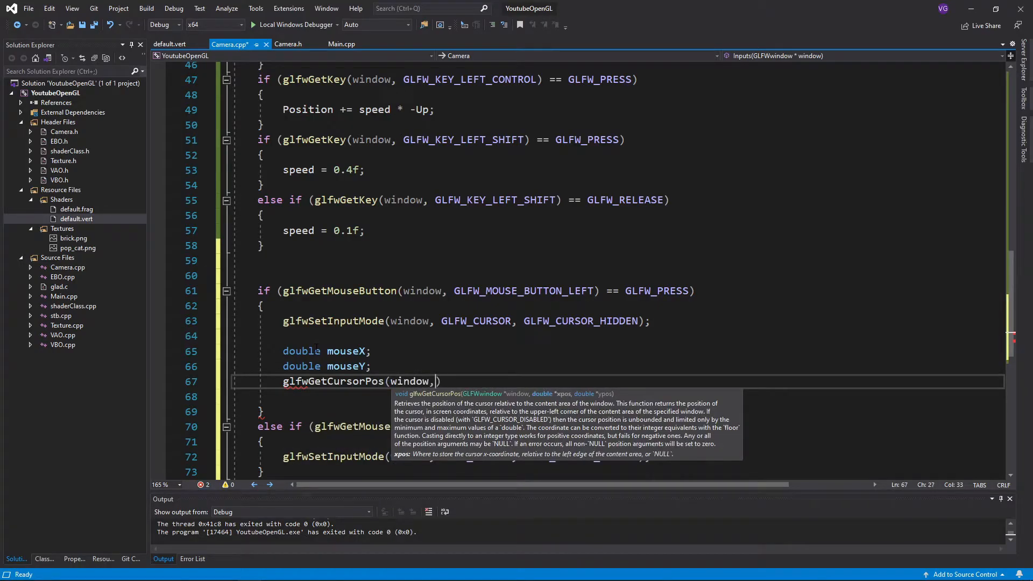
{"action": "type", "text": "&mouseX, &"}
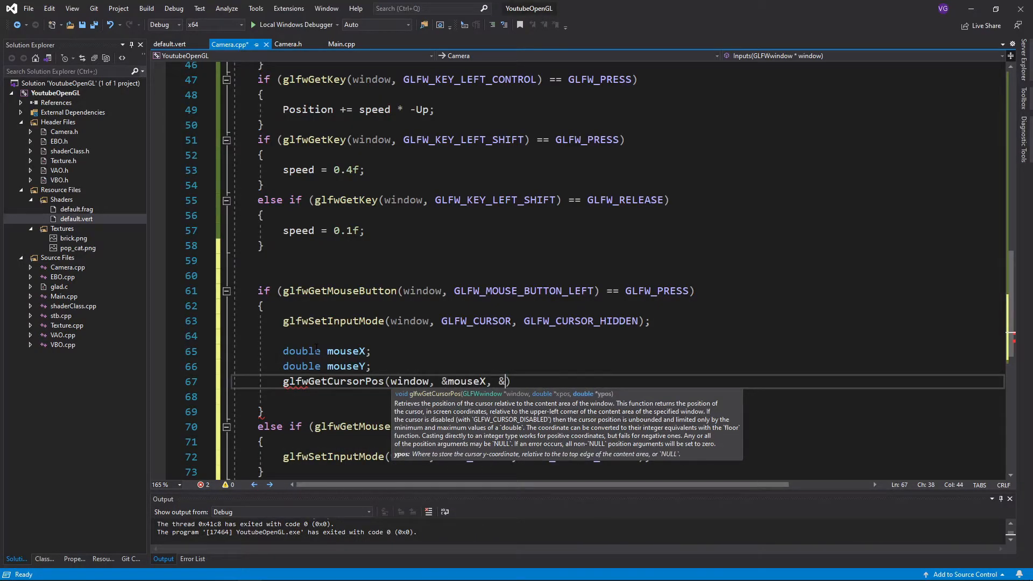
{"action": "type", "text": "mouseY);"}
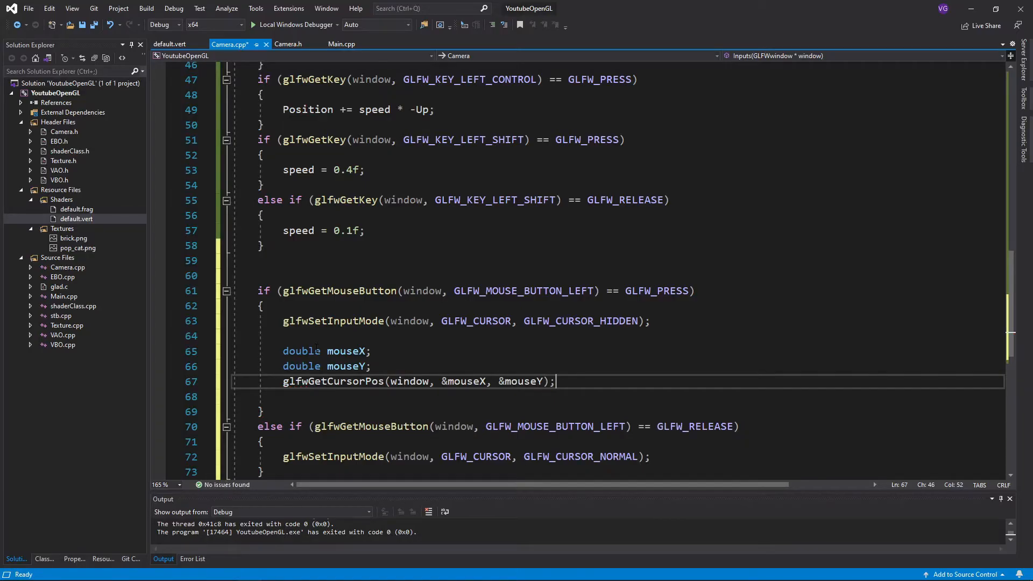
Compute float rotX and rotY from sensitivity and the mouse offsets.
{"action": "type", "text": "float rotx"}
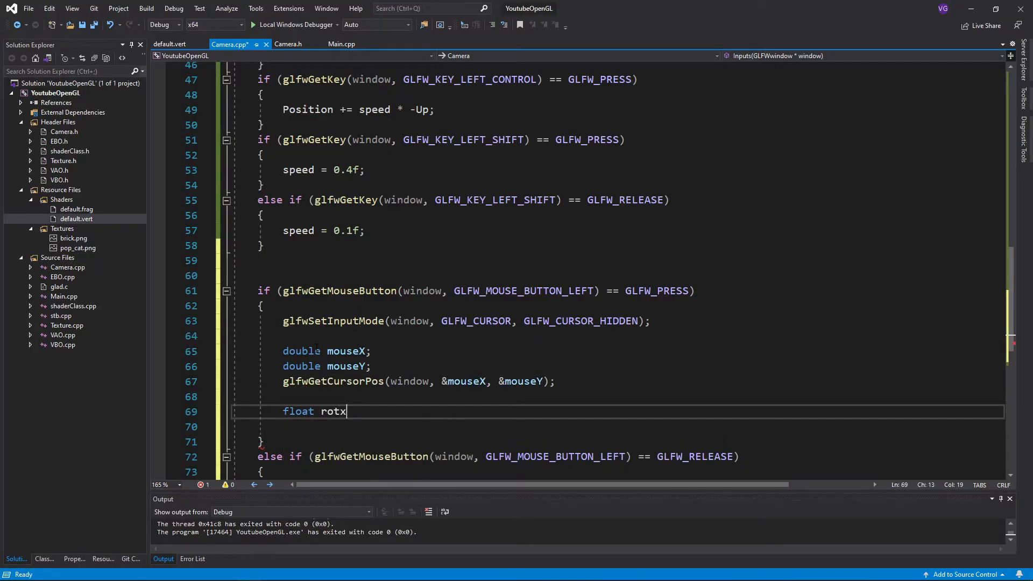
{"action": "type", "text": "= sensitivity ()"}
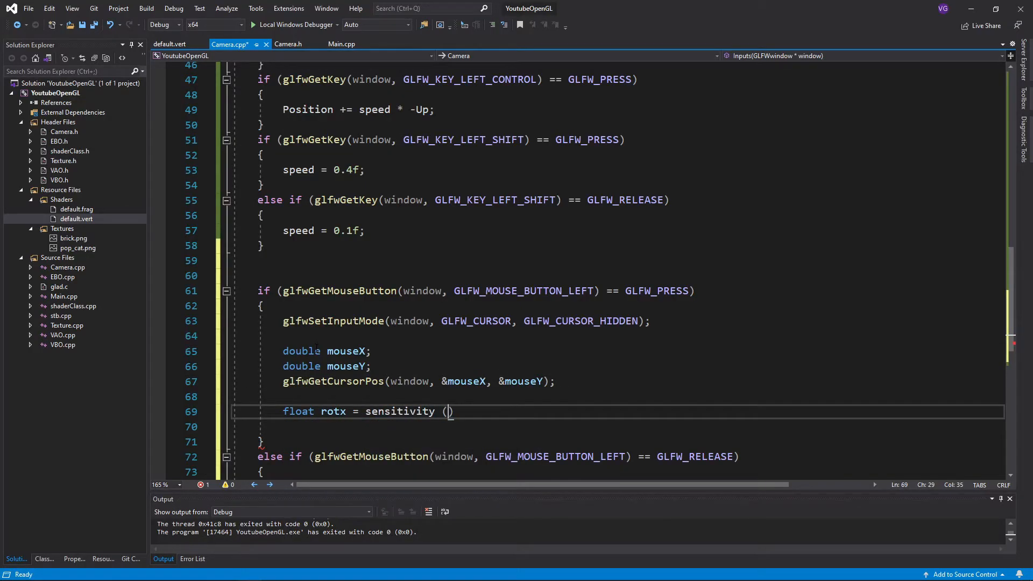
{"action": "type", "text": "* (float)(mouseY - (height / 2)) / height;"}
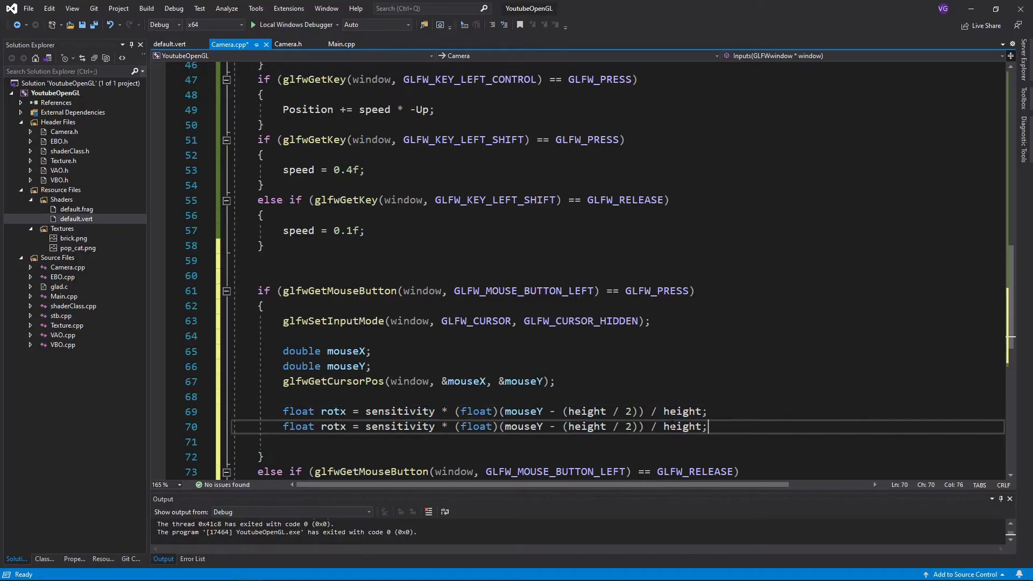
{"action": "double_click", "coordinate": [333, 426]}
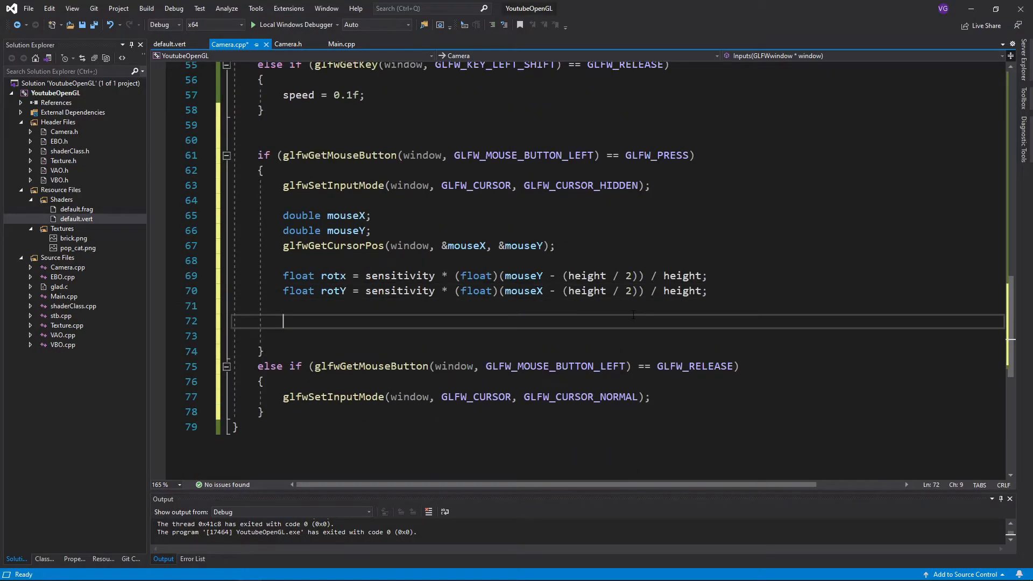
Build newOrientation = glm::rotate(Orientation, radians(-rotX), ...) and start the angle-limit if check.
{"action": "type", "text": "glm::vec3"}
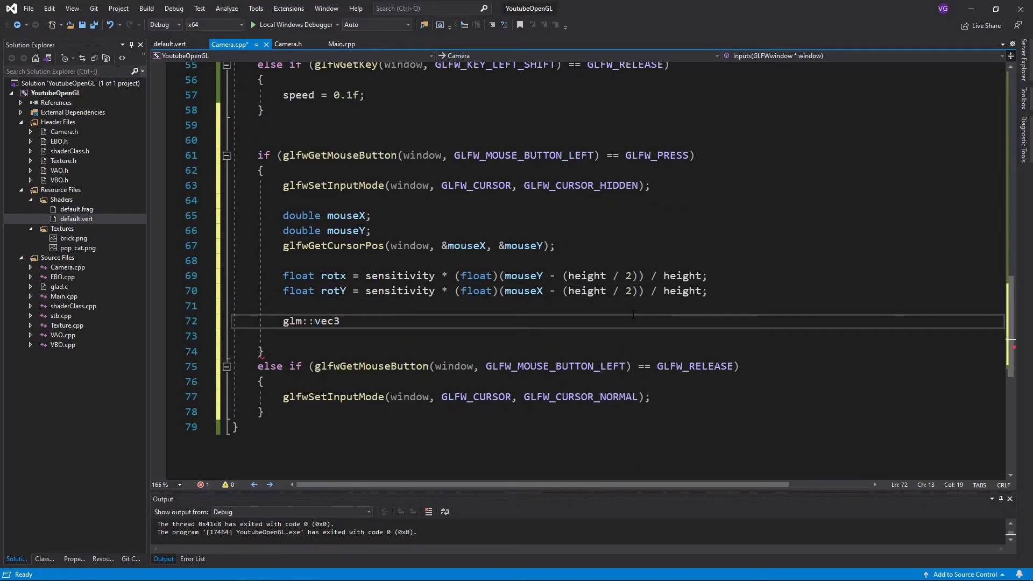
{"action": "type", "text": "newOrientation = glm"}
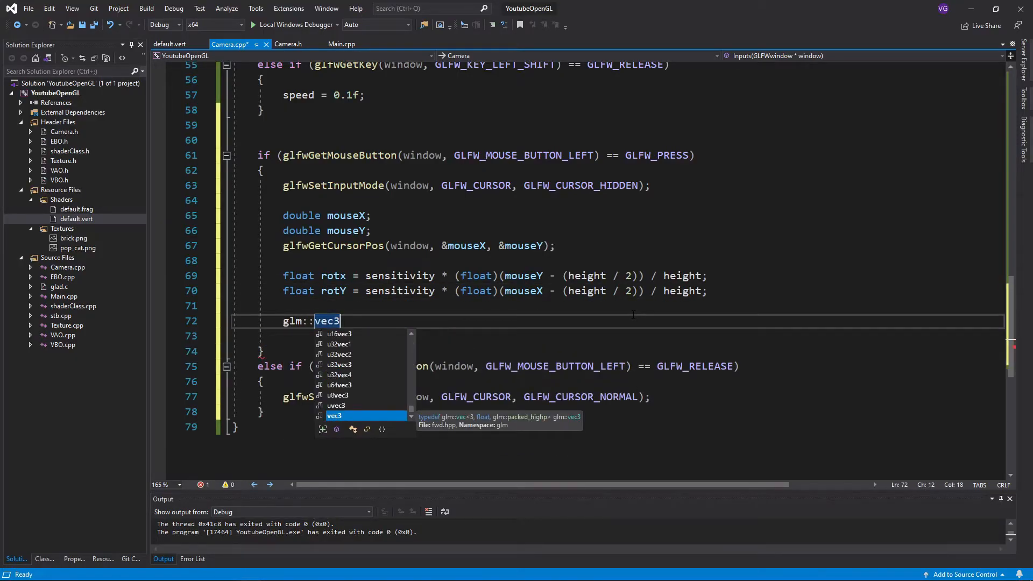
{"action": "type", "text": "newOrientation = glm::rotate("}
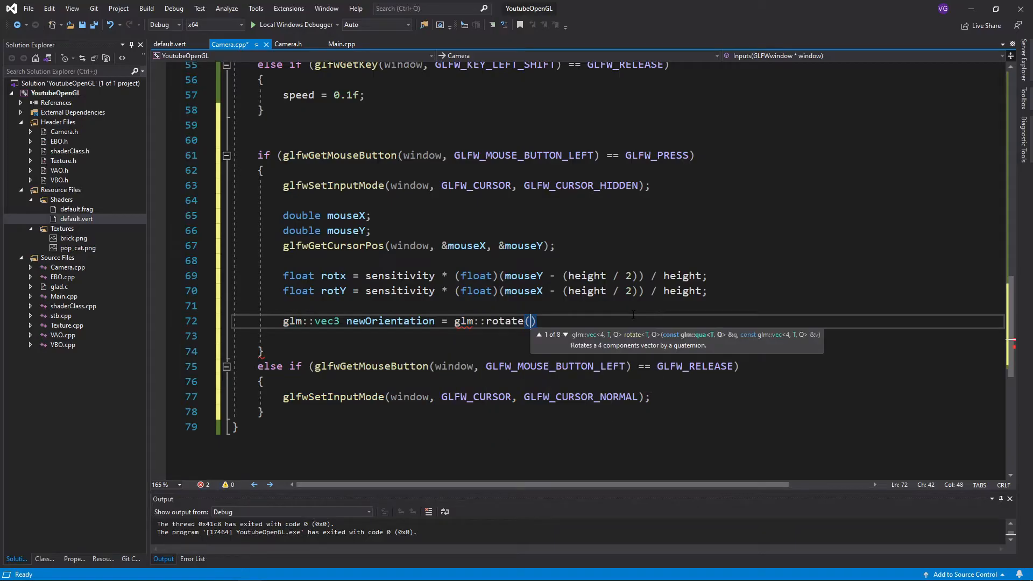
{"action": "type", "text": "Orientation, glm::radians(-rot"}
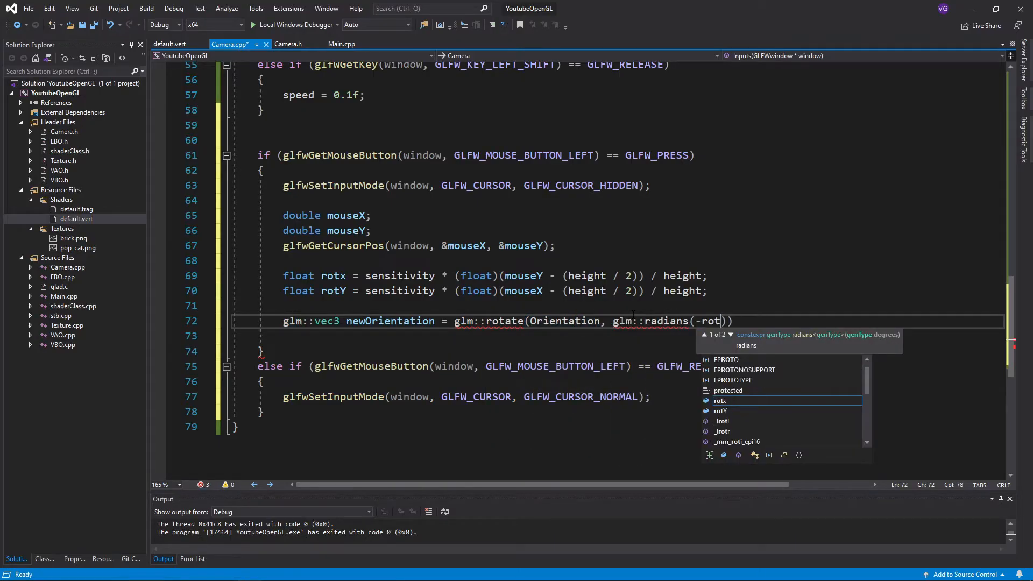
{"action": "scroll", "scroll_direction": "up", "scroll_amount": 3}
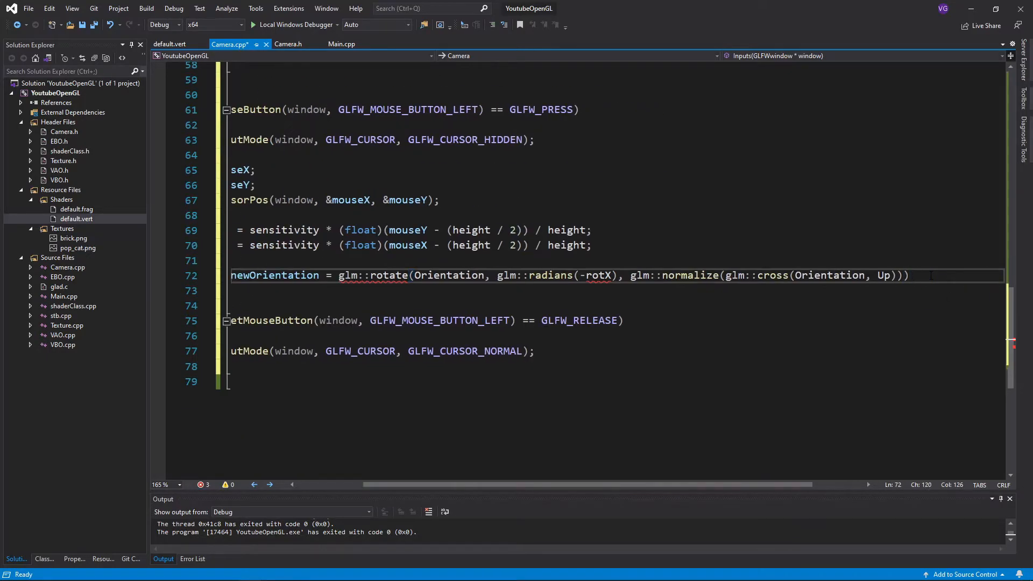
{"action": "type", "text": "if"}
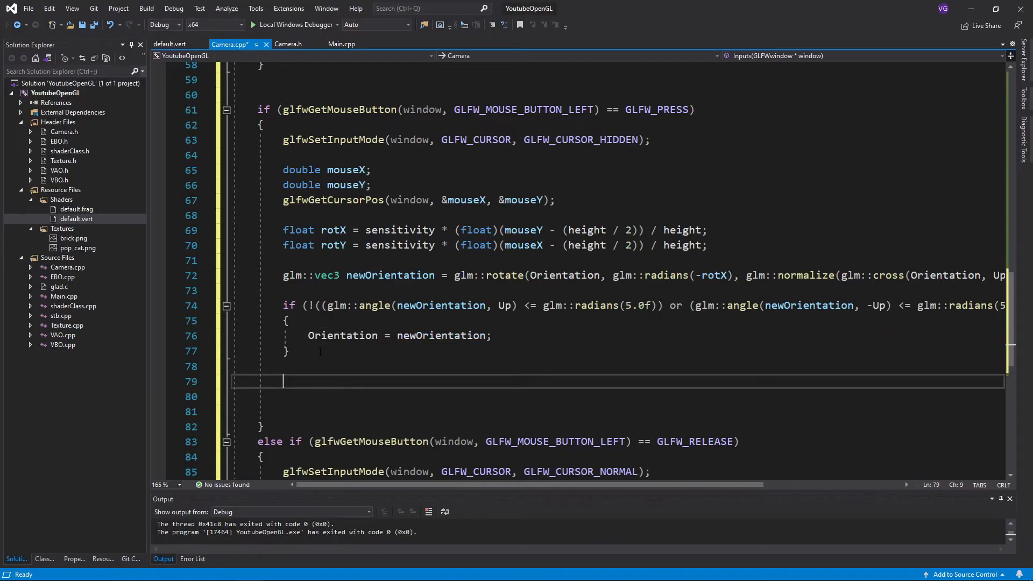
Rotate Orientation around Up by glm::radians(-rotY).
{"action": "type", "text": "Orientation = glm::"}
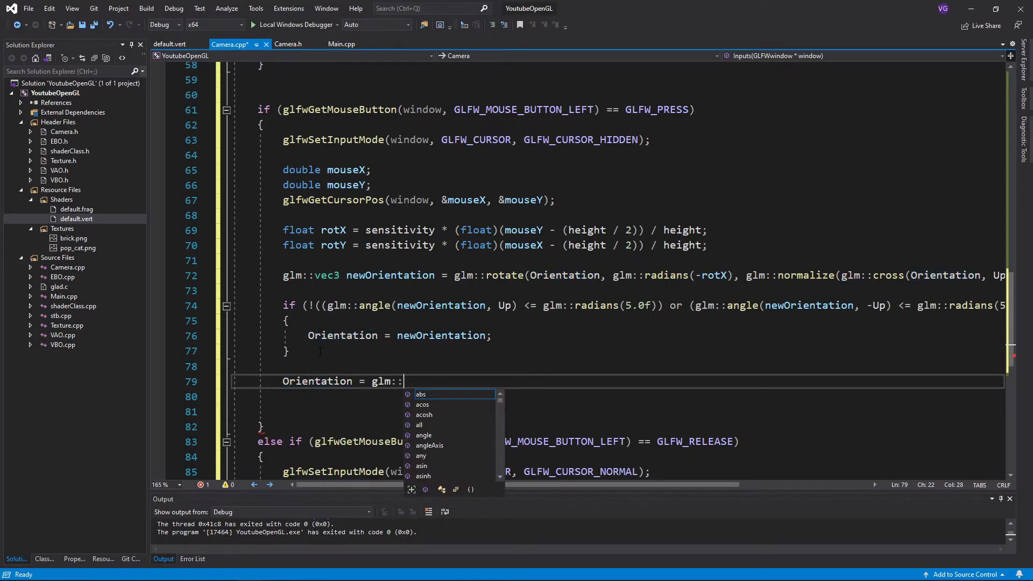
{"action": "type", "text": "rotate(Orientation"}
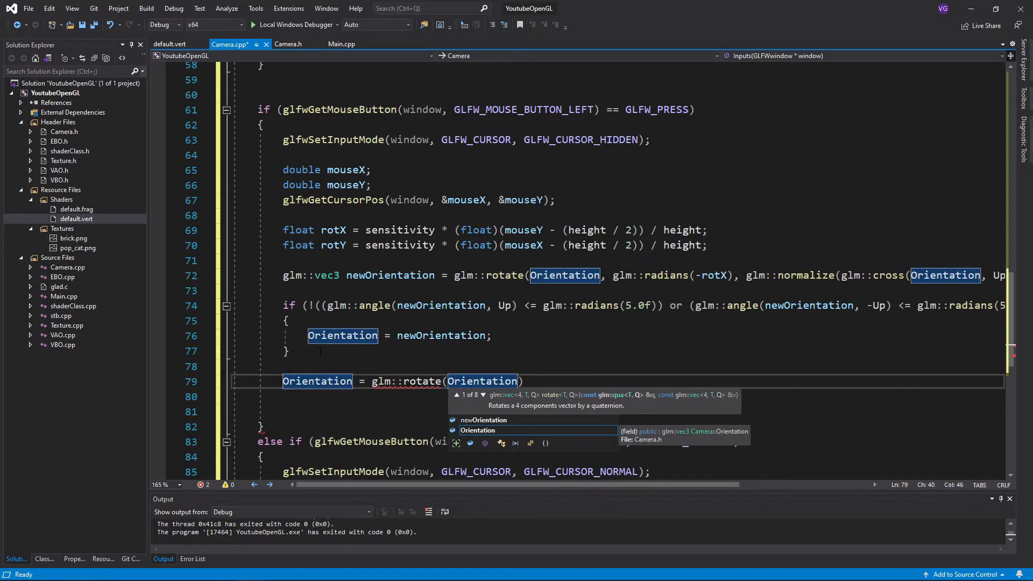
{"action": "type", "text": ", glm::radians(-ro"}
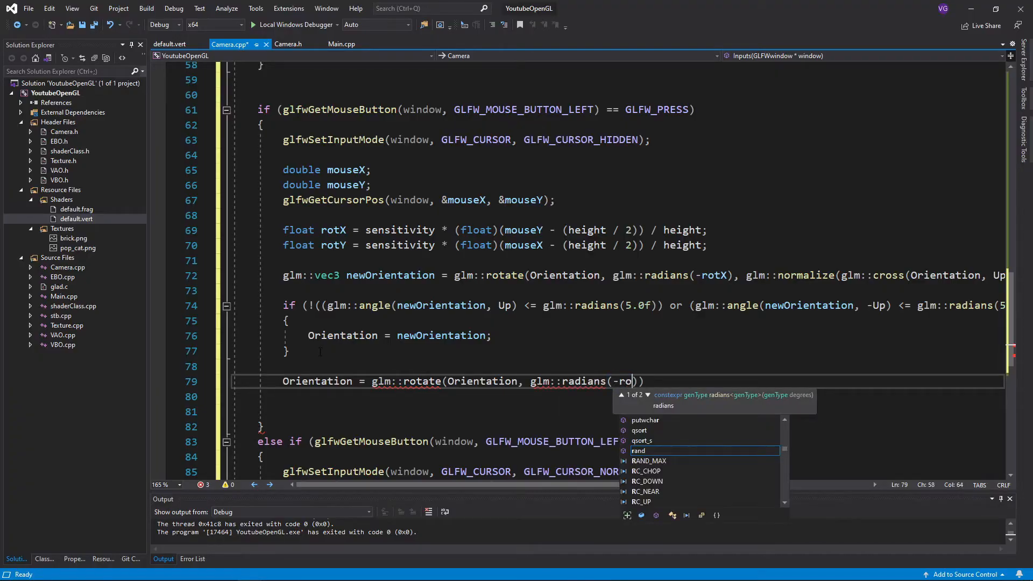
{"action": "type", "text": "tY), Up)"}
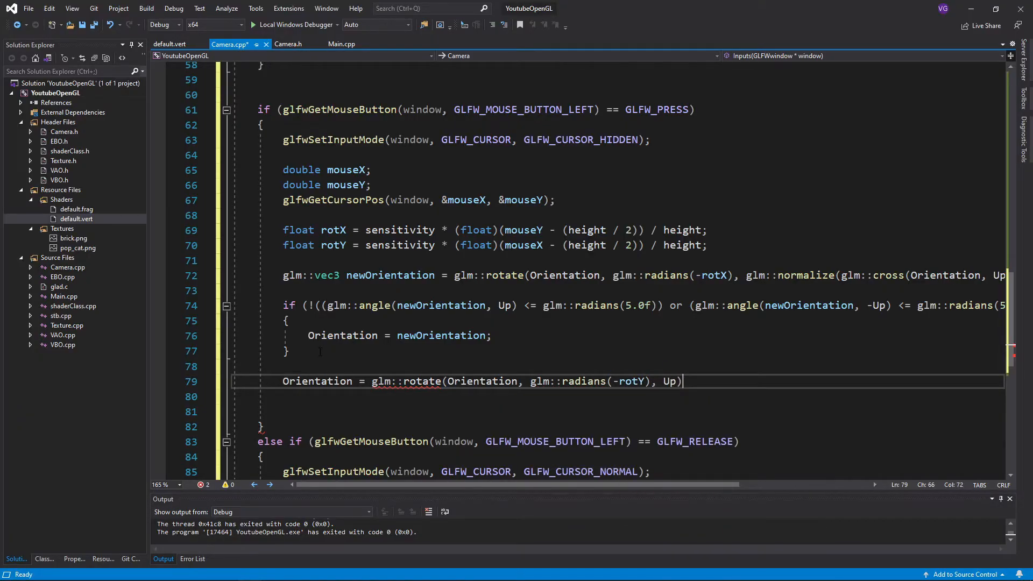
{"action": "type", "text": ";"}
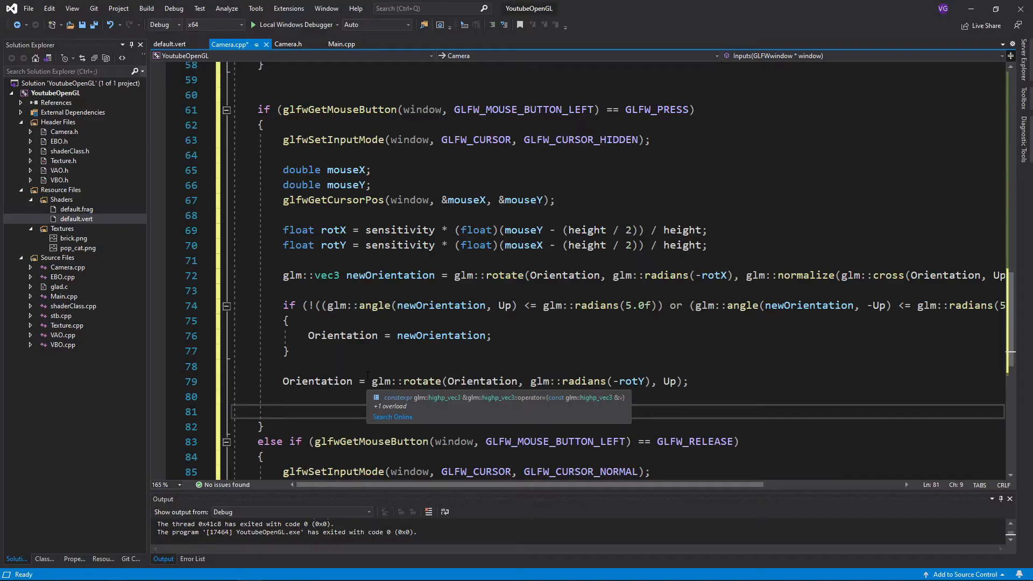
Re-centre the cursor with glfwSetCursorPos(window, (width / 2), (height / 2)).
{"action": "type", "text": "glfwSetCursorPos("}
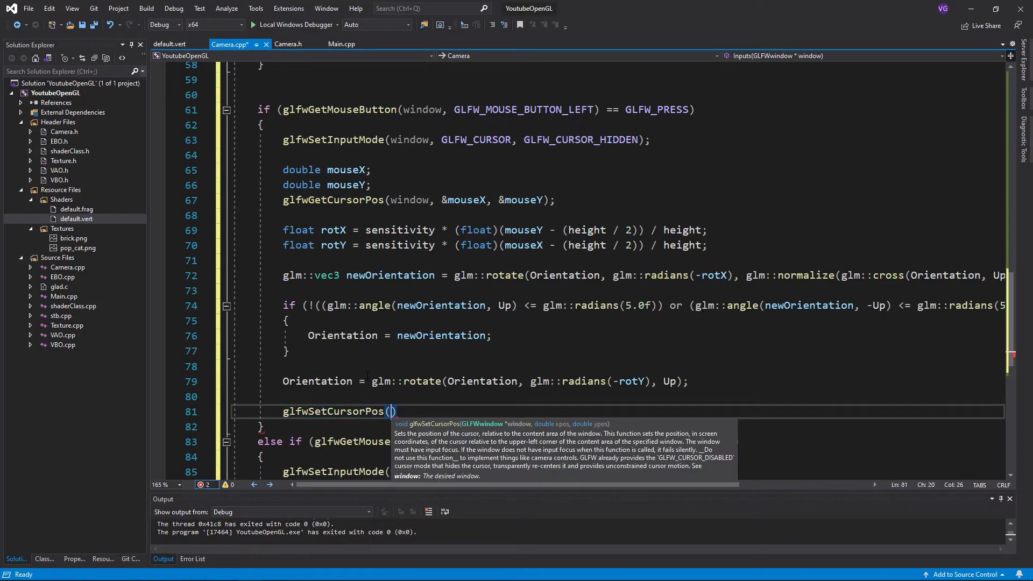
{"action": "type", "text": "widnow,"}
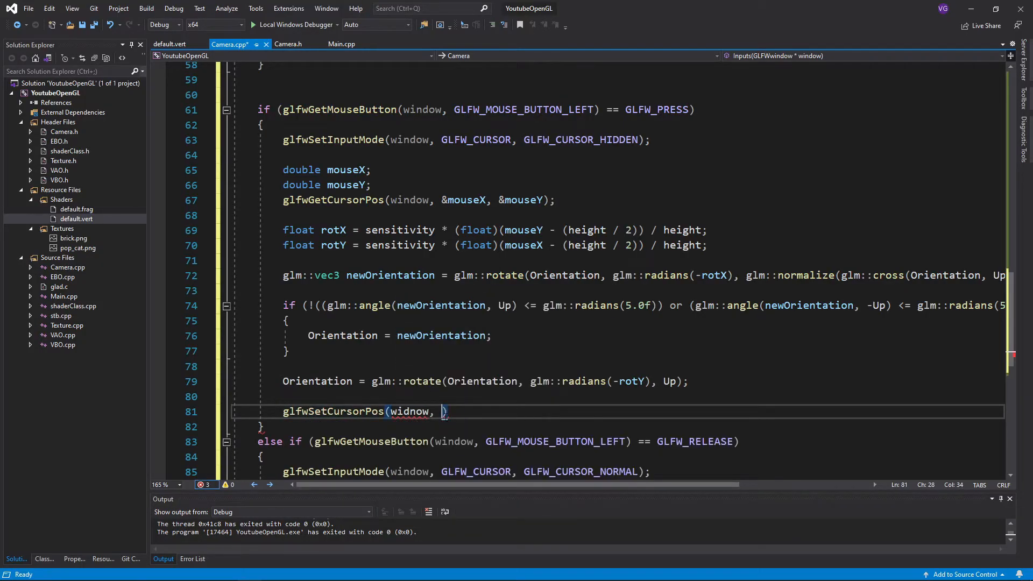
{"action": "type", "text": "(width / 2)"}
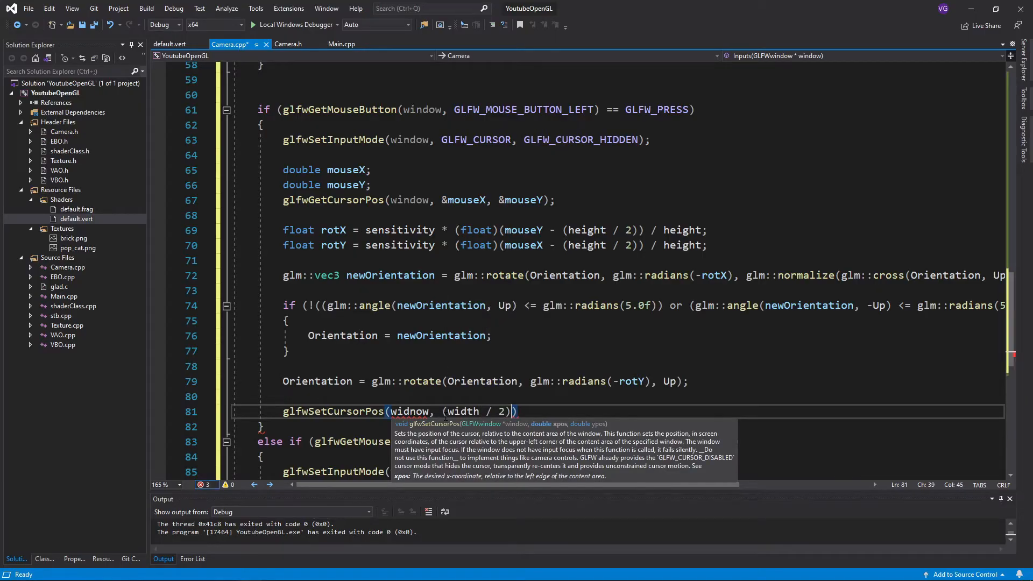
{"action": "type", "text": ", (height / 2));"}
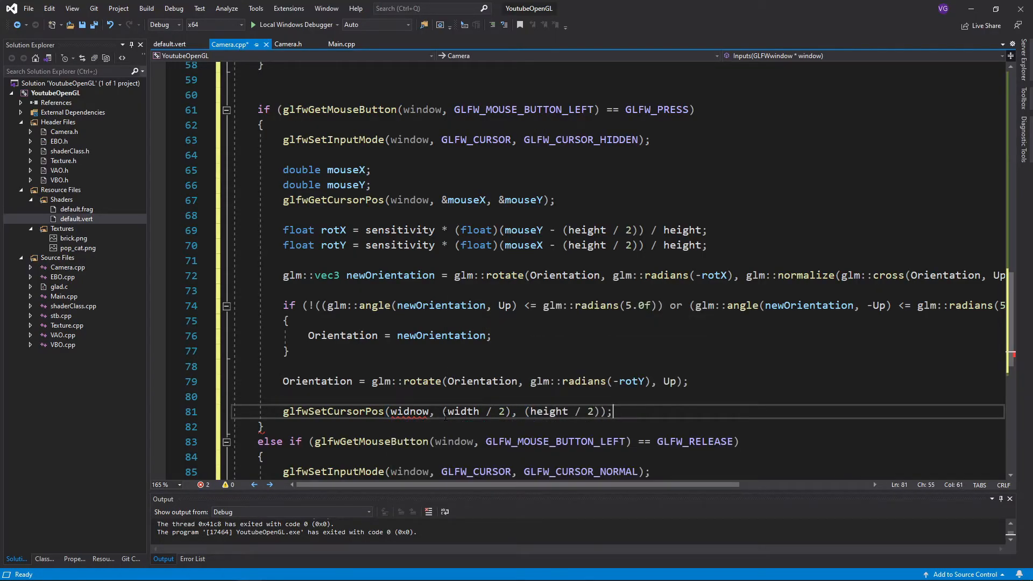
{"action": "type", "text": "window"}
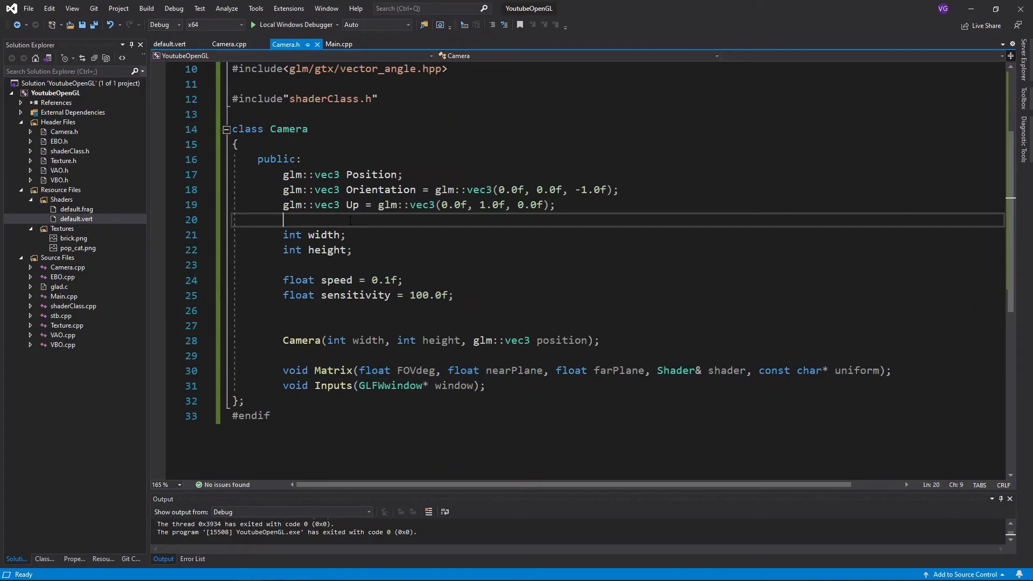
Declare bool firstClick = true; in Camera.h.
{"action": "type", "text": "bool"}
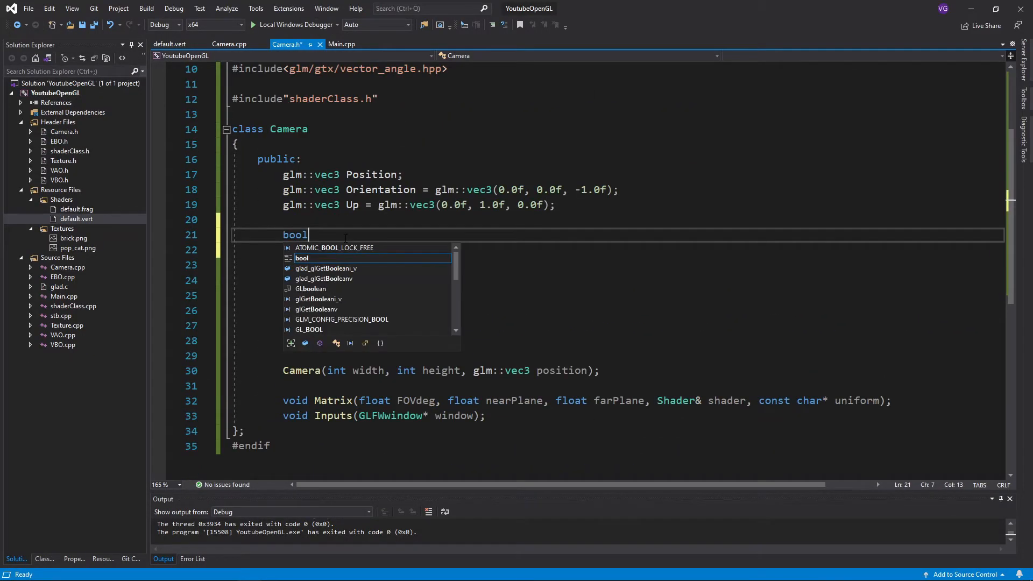
{"action": "type", "text": "firstClick = true;"}
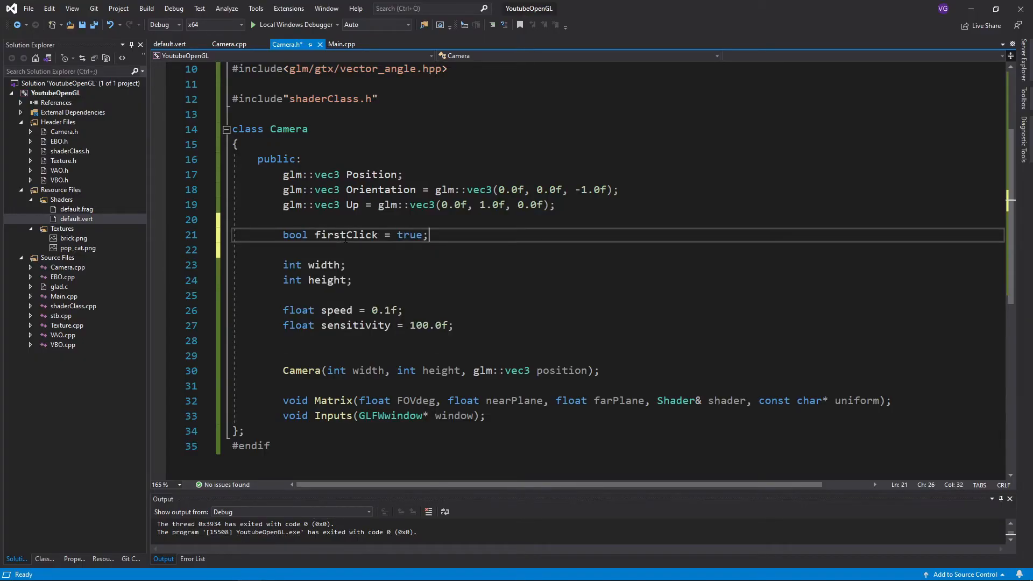
{"action": "left_click", "coordinate": [228, 44]}
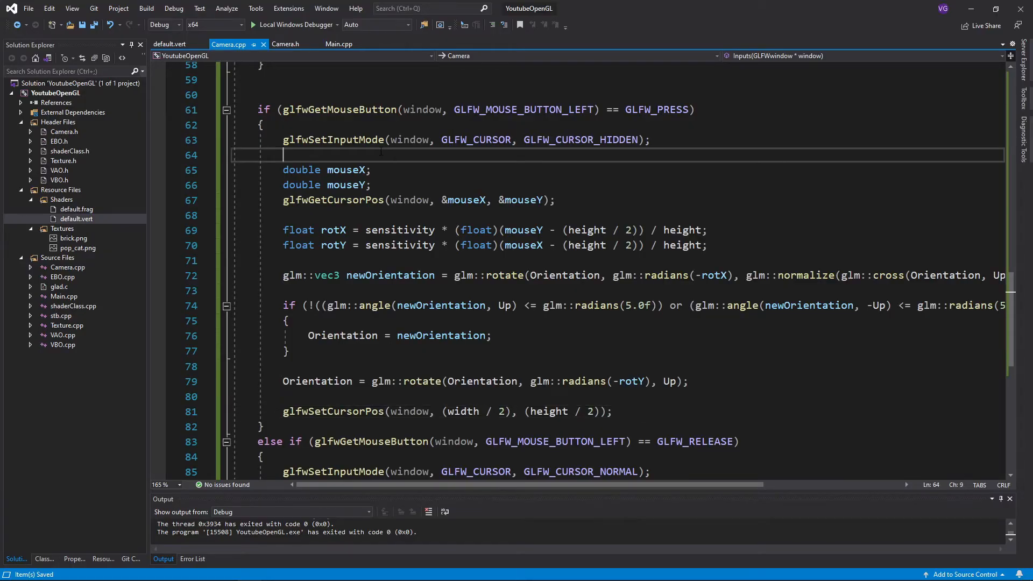
Add if (firstClick) branch calling glfwSetCursorPos to recentre the mouse and set firstClick = false.
{"action": "type", "text": "i"}
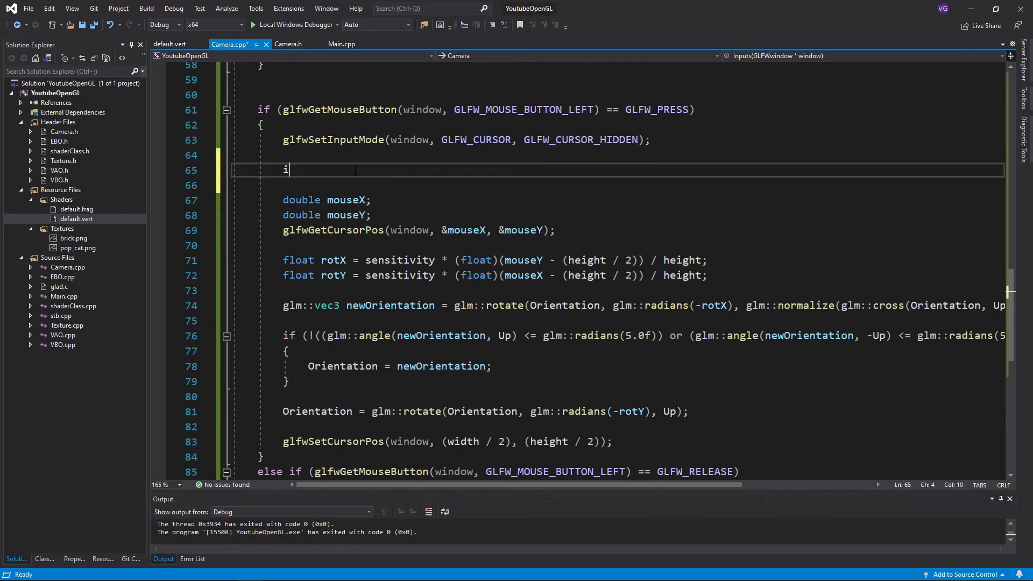
{"action": "type", "text": "f(firstClick"}
{"action": "type", "text": "glfwS"}
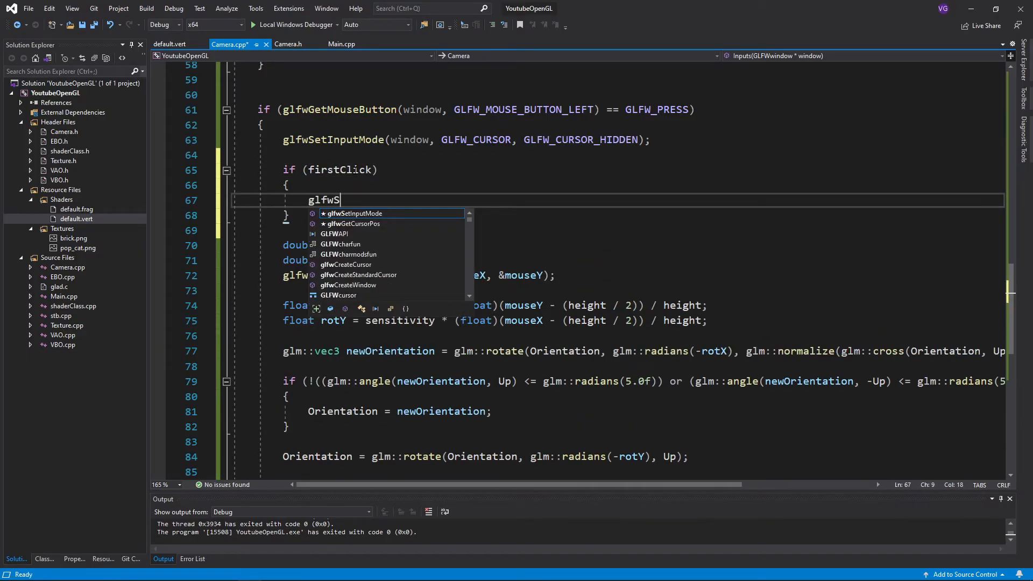
{"action": "type", "text": "etCursorPos(window, (width / 2), (height / 2));"}
{"action": "type", "text": "firstClick ="}
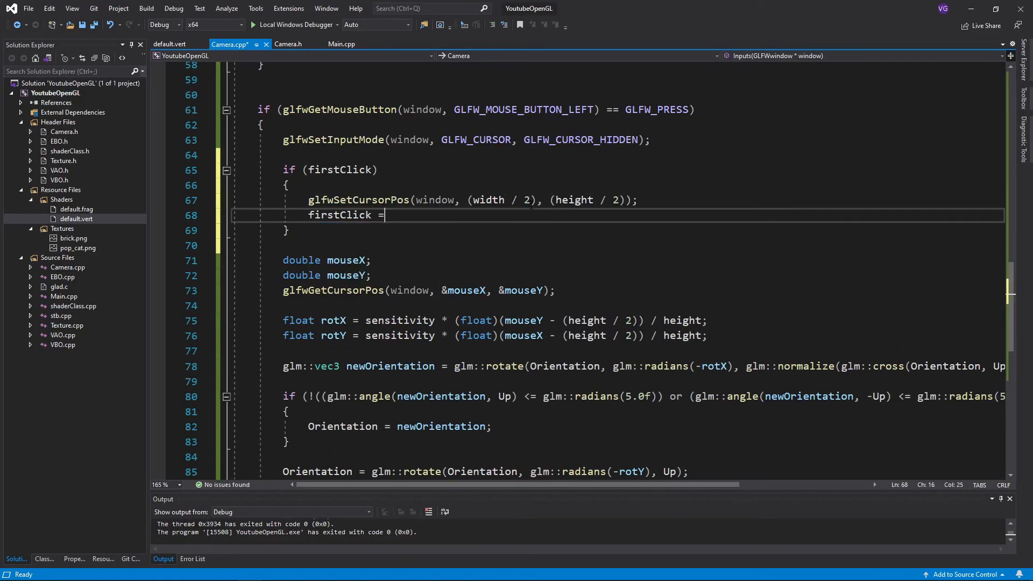
{"action": "type", "text": "false;"}
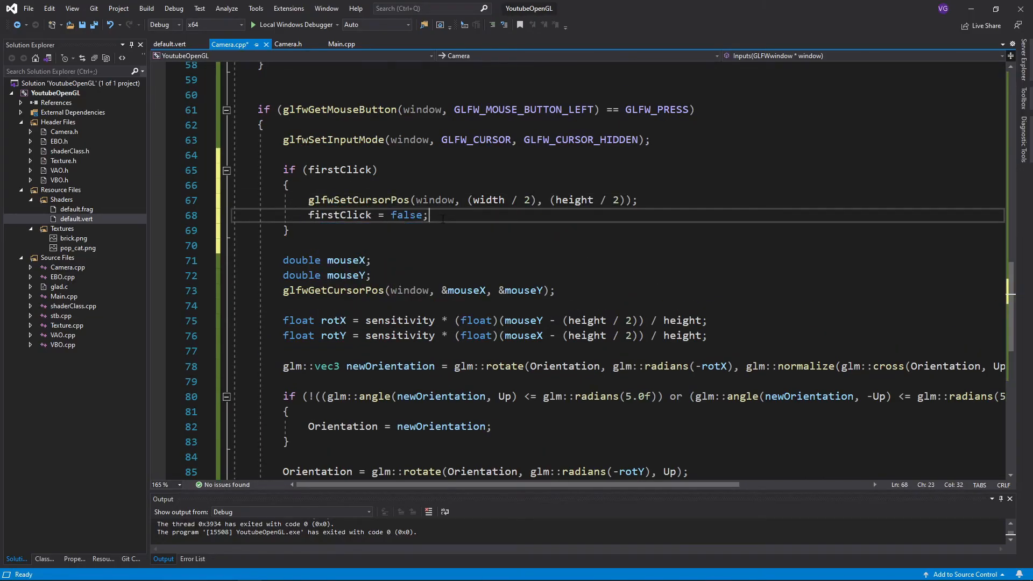
Reset firstClick = true in the release branch, then move to Main.cpp for commenting.
{"action": "type", "text": "first"}
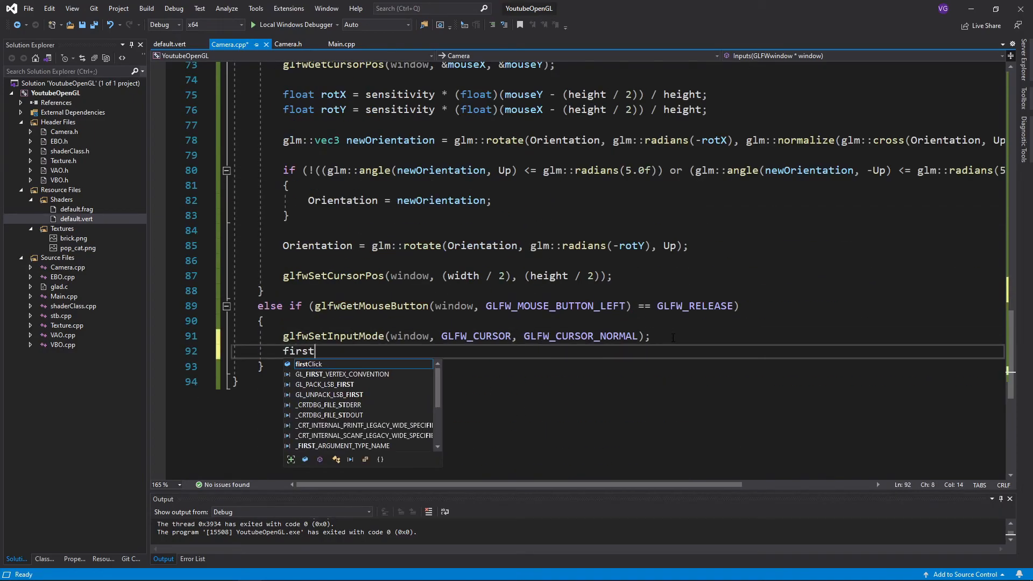
{"action": "type", "text": "Click = true;"}
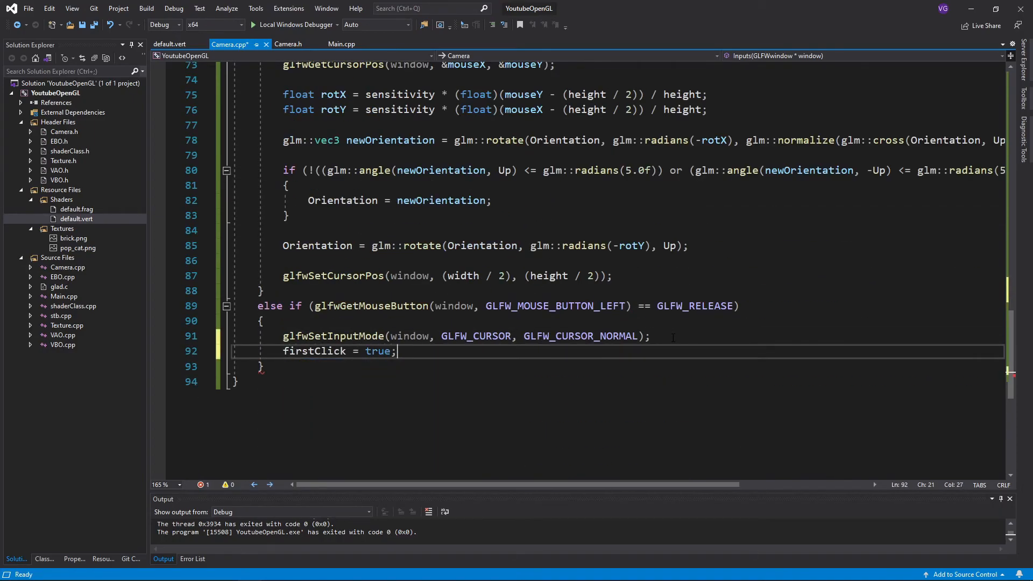
{"action": "left_click", "coordinate": [255, 25]}
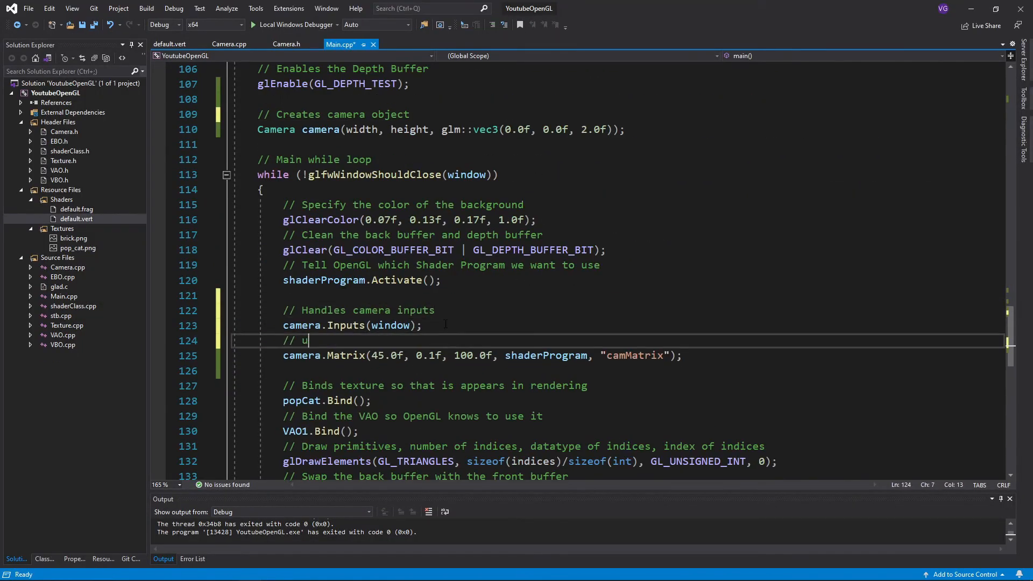
Comment the Camera members in Camera.h, then continue commenting in Camera.cpp.
{"action": "left_click", "coordinate": [286, 44]}
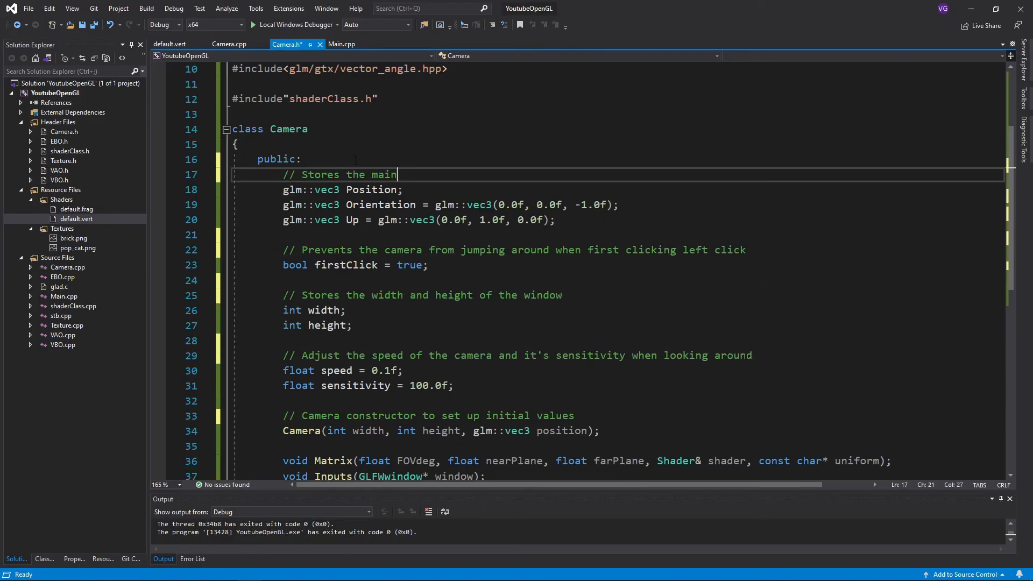
{"action": "left_click", "coordinate": [228, 44]}
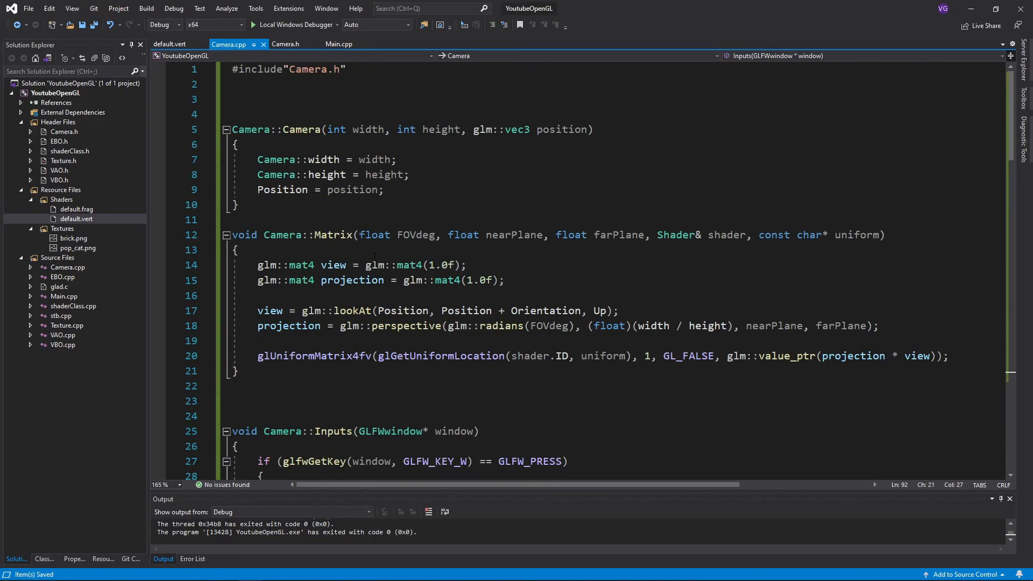